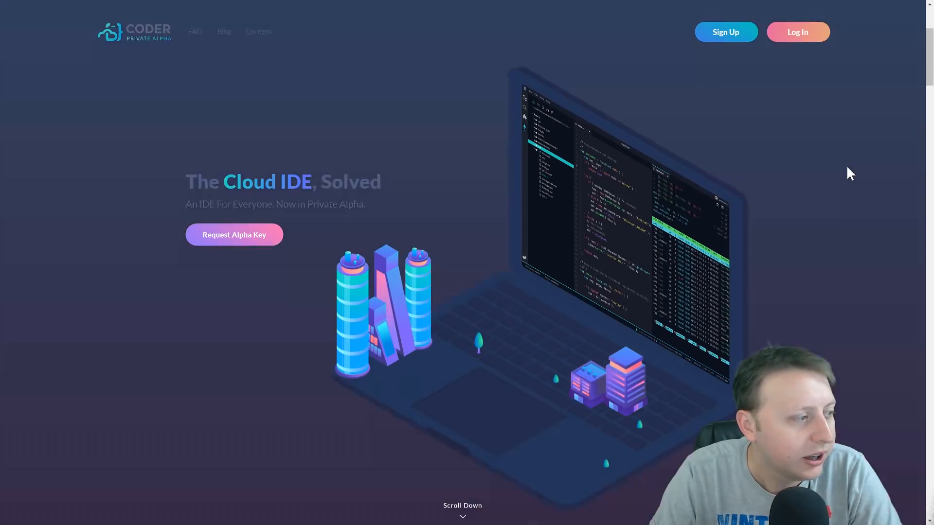
# - Create a new project from the Dashboard and start naming it 'Tri'
pyautogui.scroll(-3)
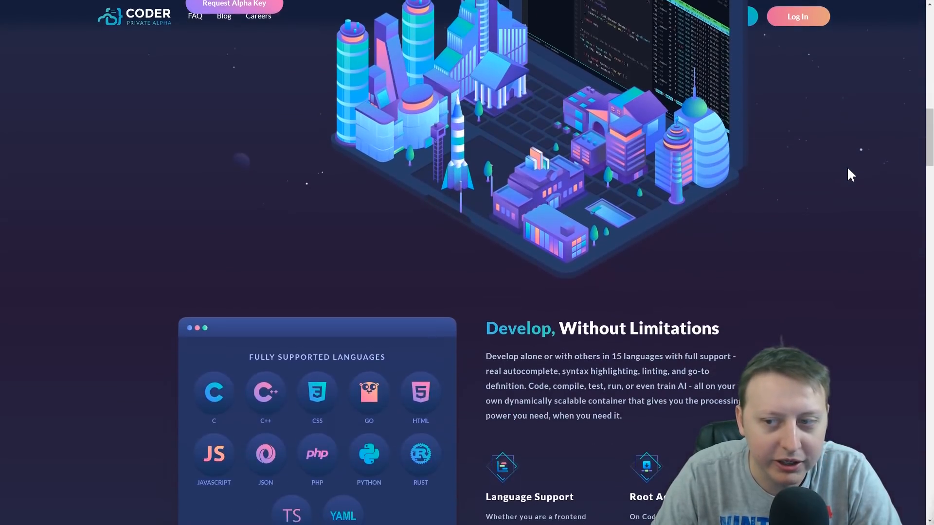
pyautogui.scroll(-3)
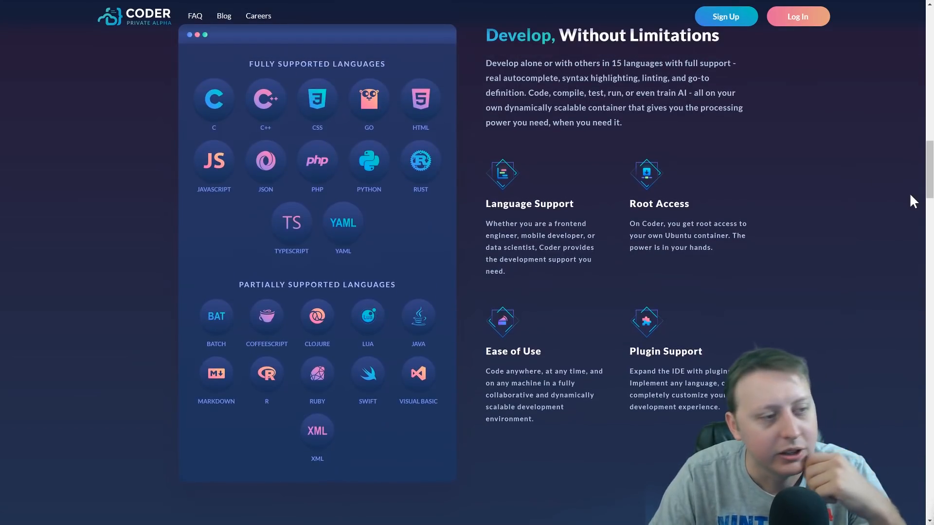
pyautogui.moveTo(381, 262)
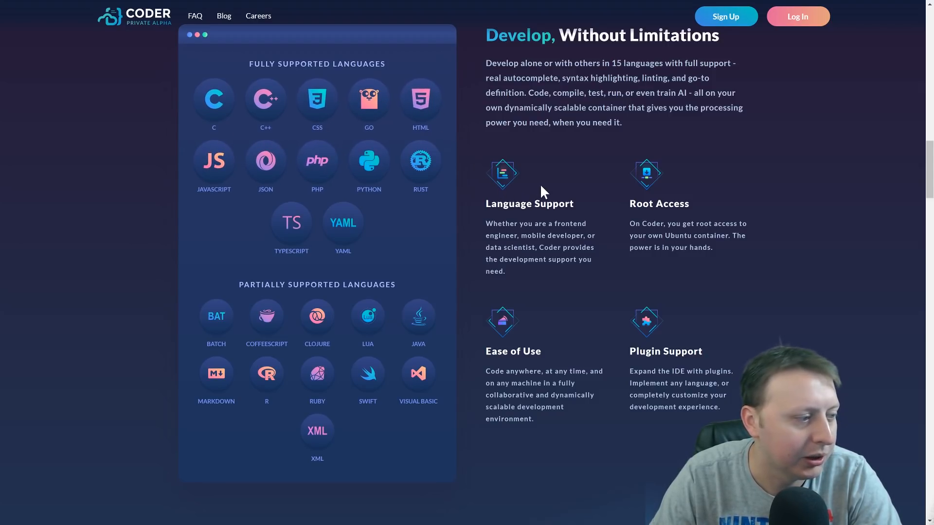
pyautogui.scroll(-3)
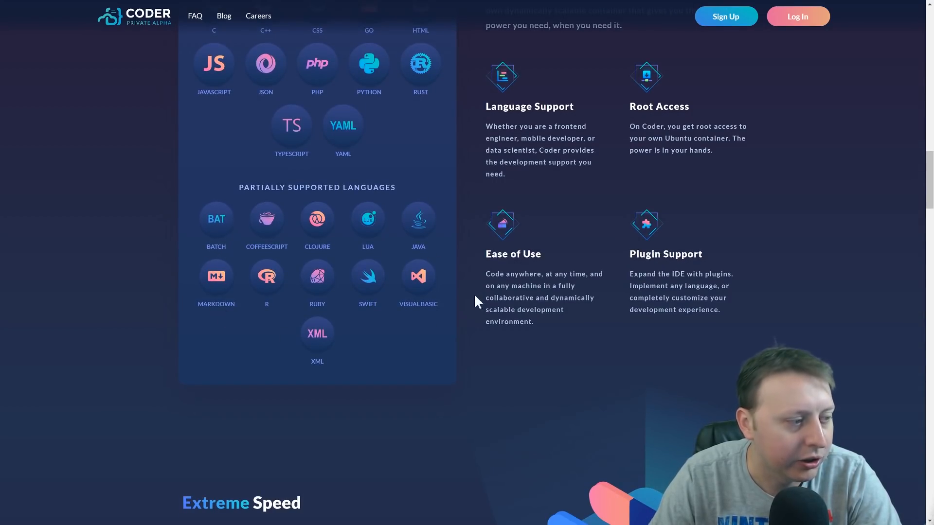
pyautogui.moveTo(746, 244)
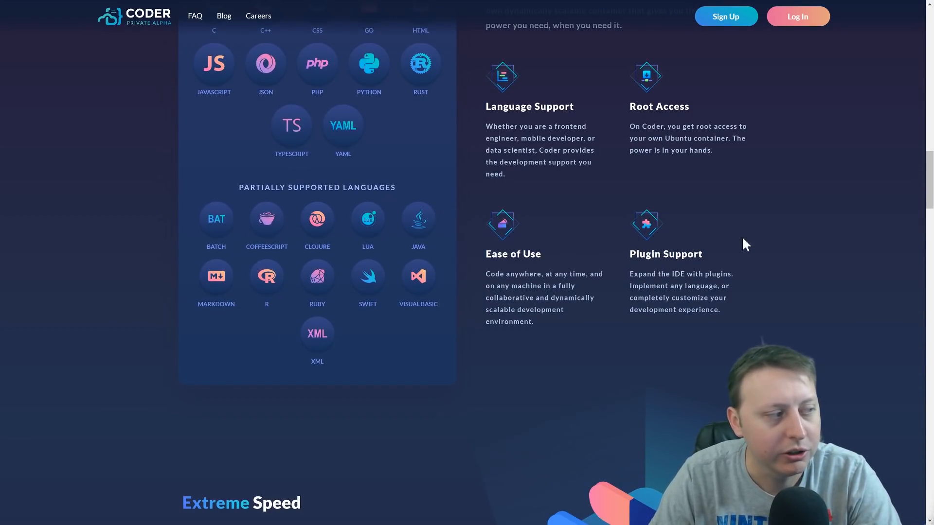
pyautogui.scroll(-3)
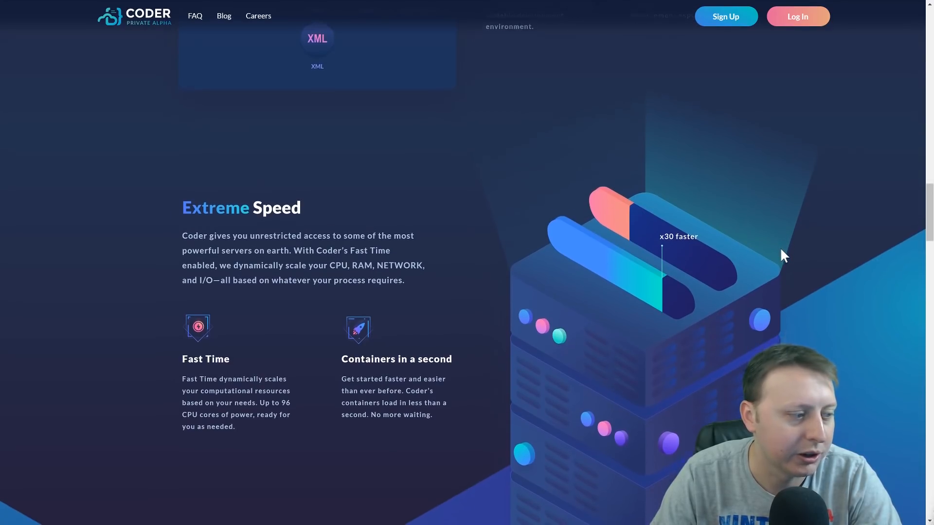
pyautogui.scroll(-3)
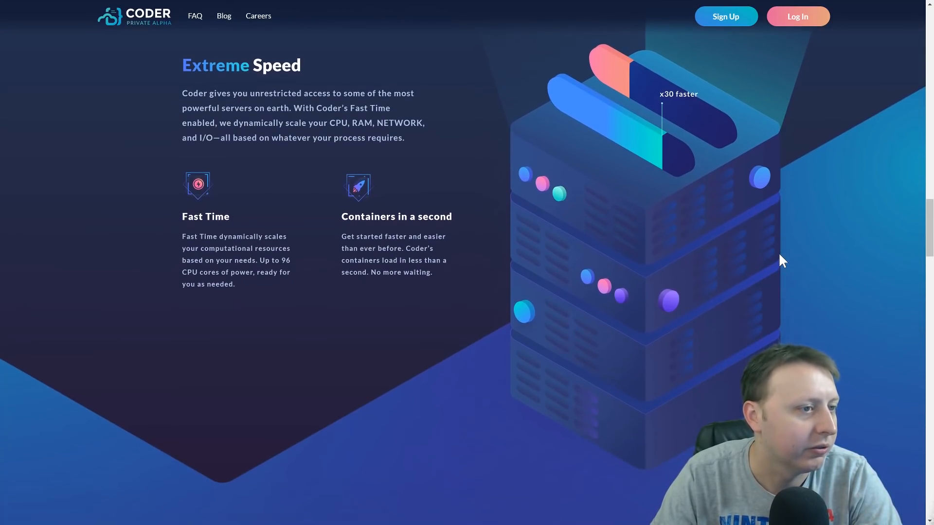
pyautogui.scroll(-3)
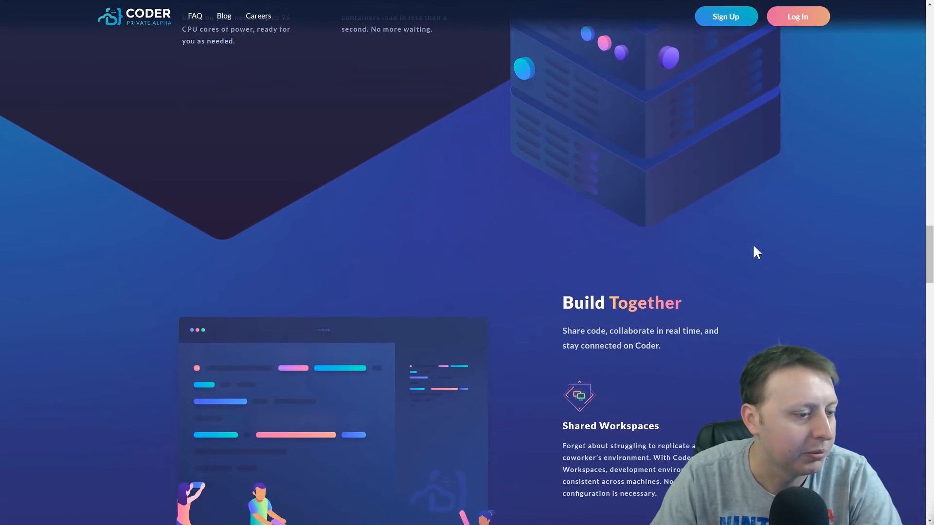
pyautogui.scroll(-3)
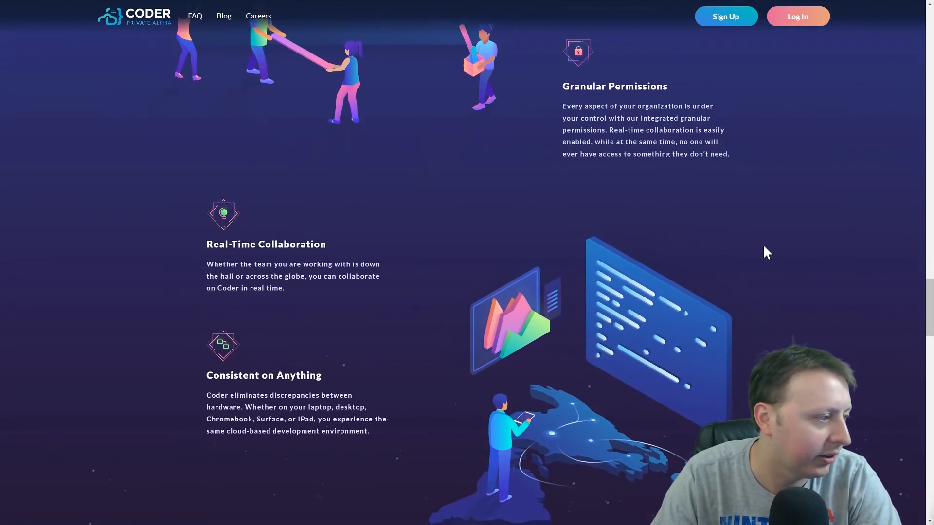
pyautogui.scroll(-3)
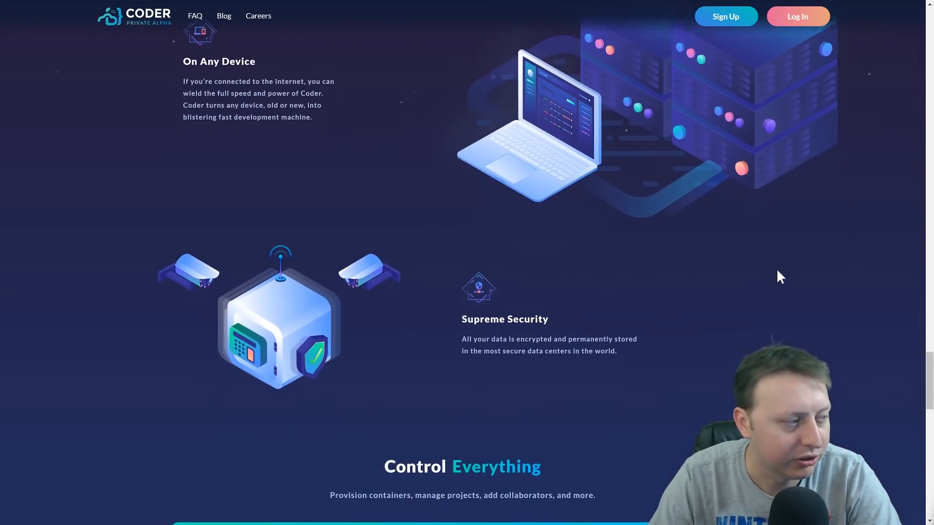
pyautogui.scroll(-3)
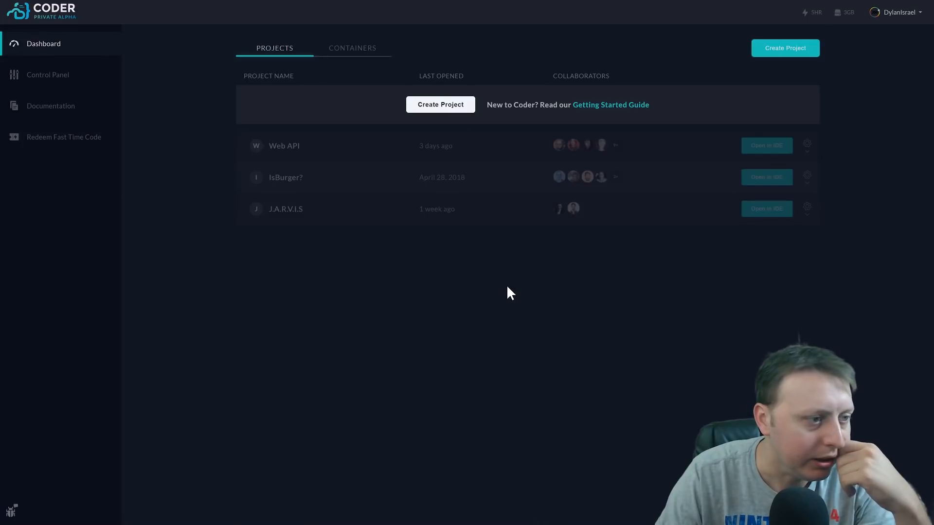
pyautogui.moveTo(399, 189)
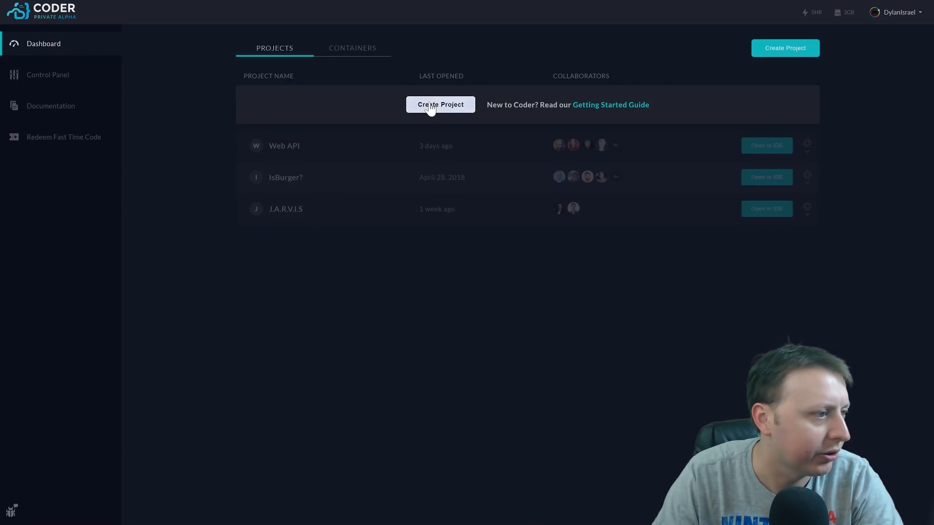
pyautogui.click(440, 104)
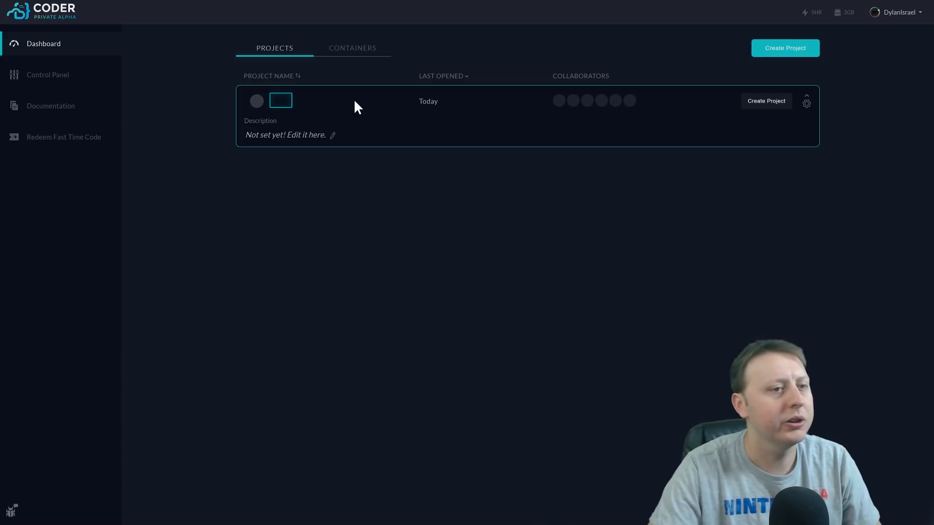
pyautogui.write('Tri')
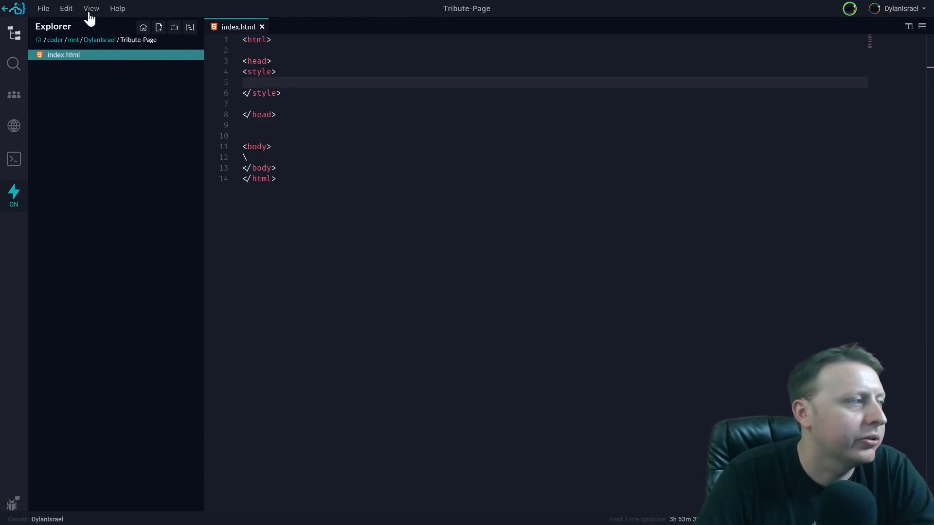
# - Apply the Monokai and Solarized (light) themes from View > Custom Themes, then Reset to Default
pyautogui.click(90, 9)
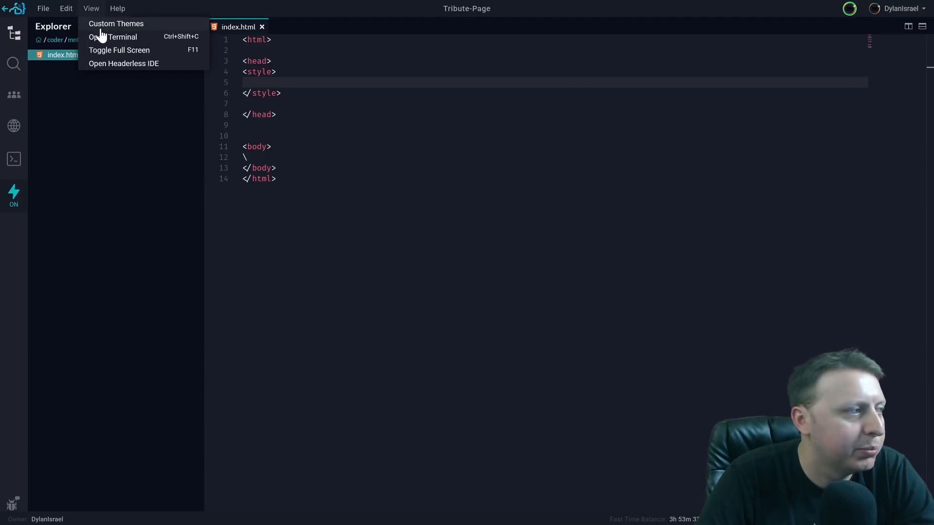
pyautogui.click(116, 23)
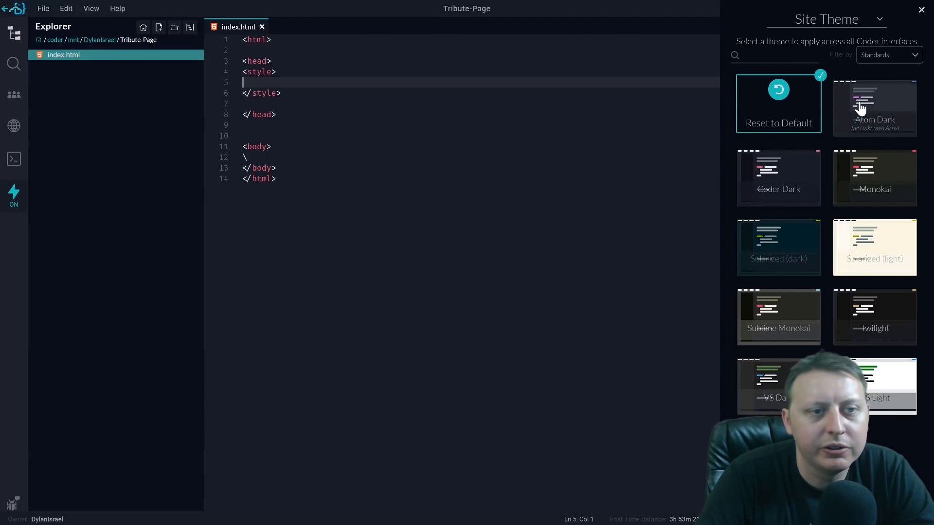
pyautogui.click(874, 104)
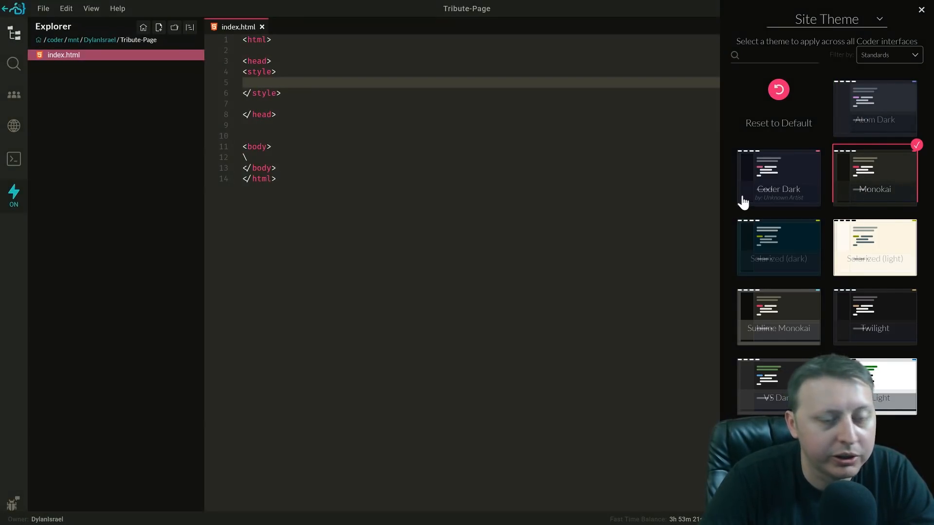
pyautogui.moveTo(884, 236)
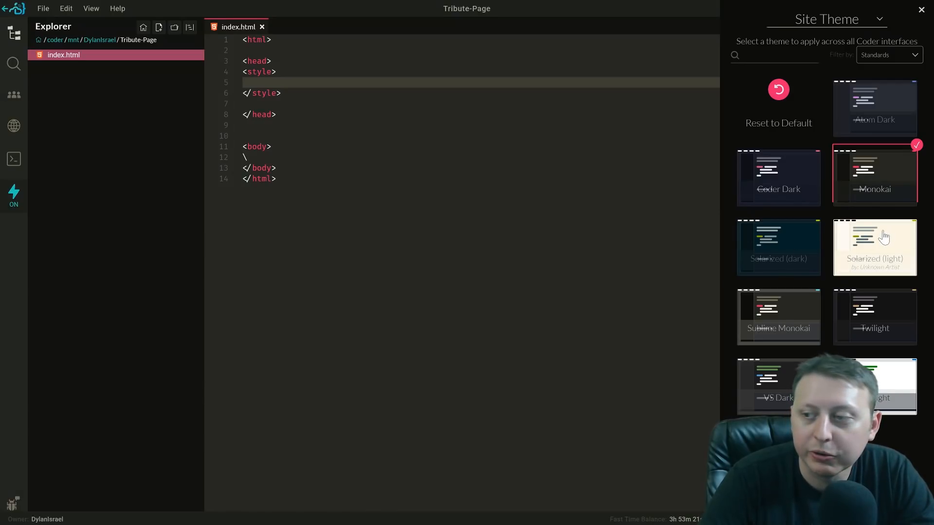
pyautogui.click(873, 247)
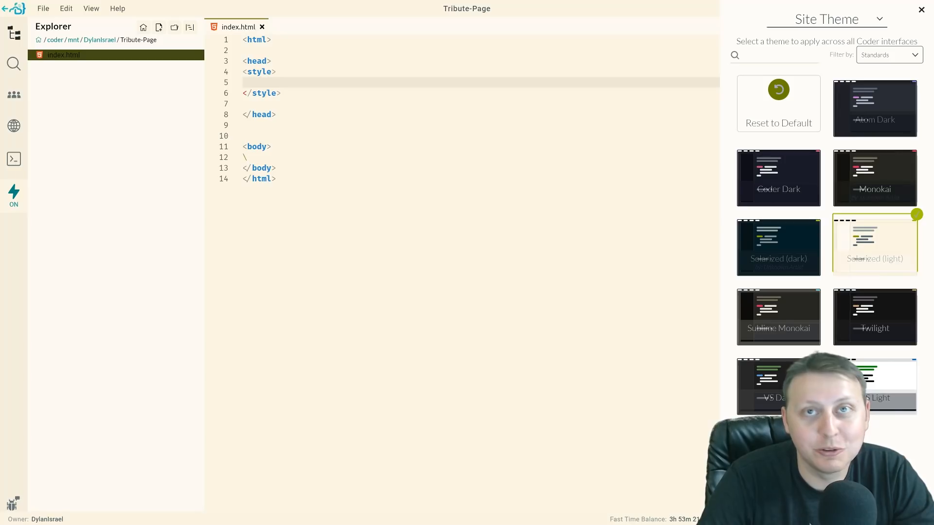
pyautogui.moveTo(802, 184)
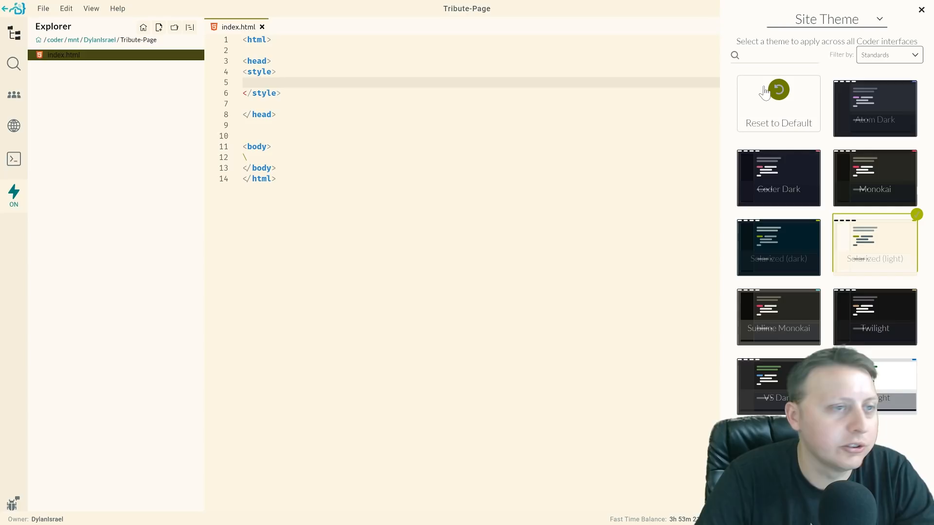
pyautogui.click(778, 103)
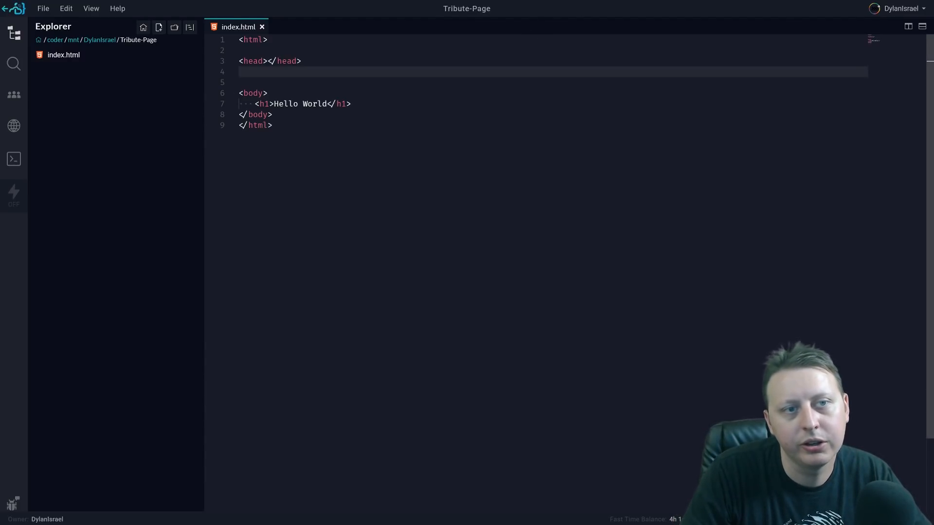
pyautogui.scroll(-3)
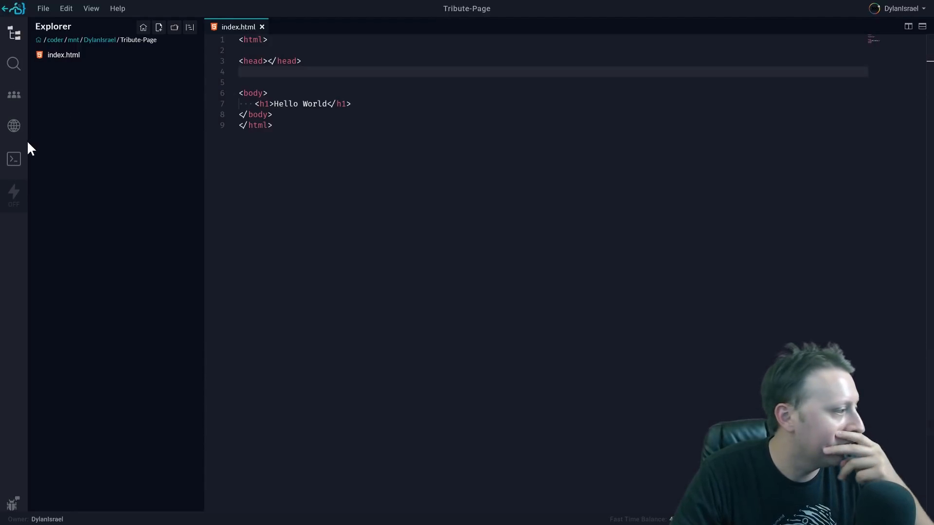
pyautogui.click(13, 126)
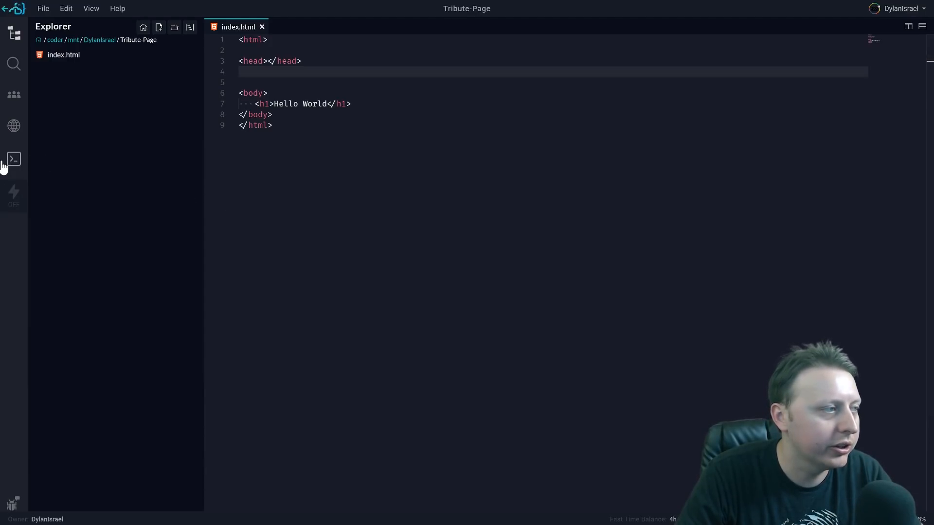
# - In a project-folder terminal, run 'npm install http-server -g', then 'http-server ./'
pyautogui.click(13, 159)
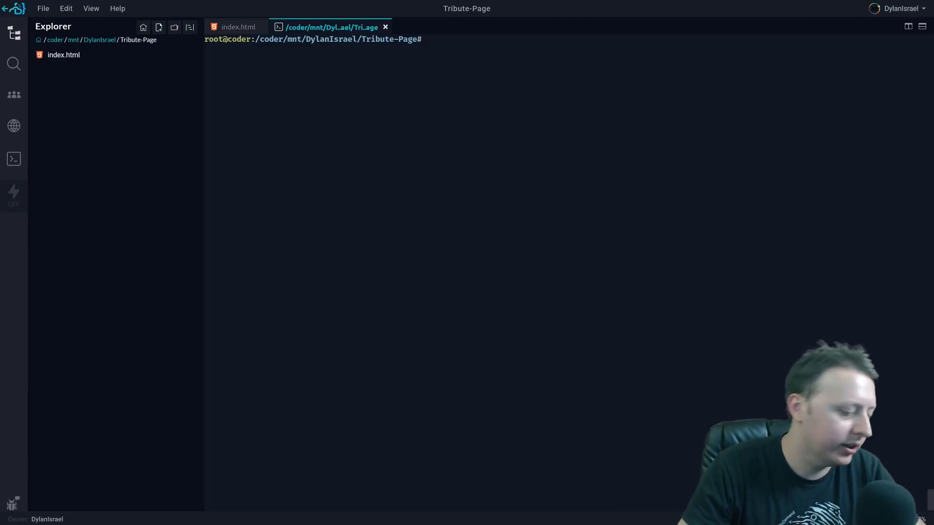
pyautogui.write('npm')
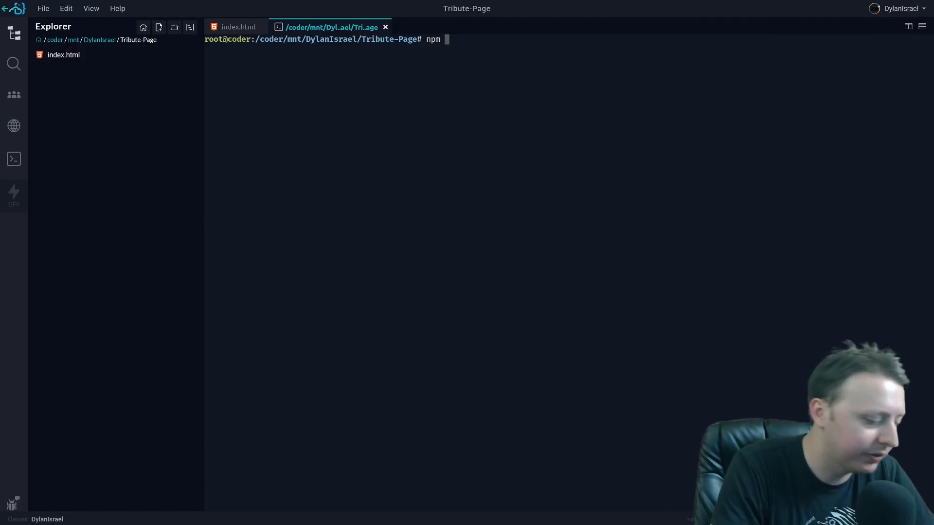
pyautogui.write('install')
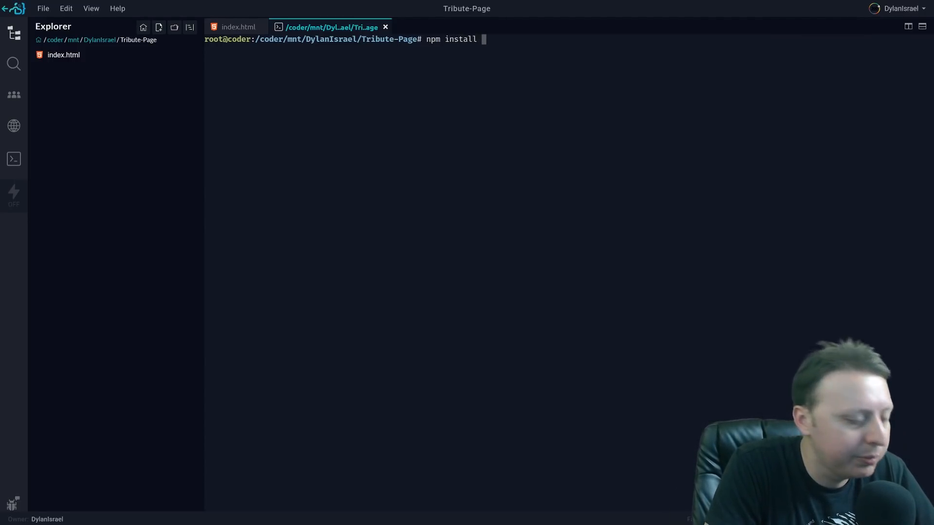
pyautogui.write('http-s')
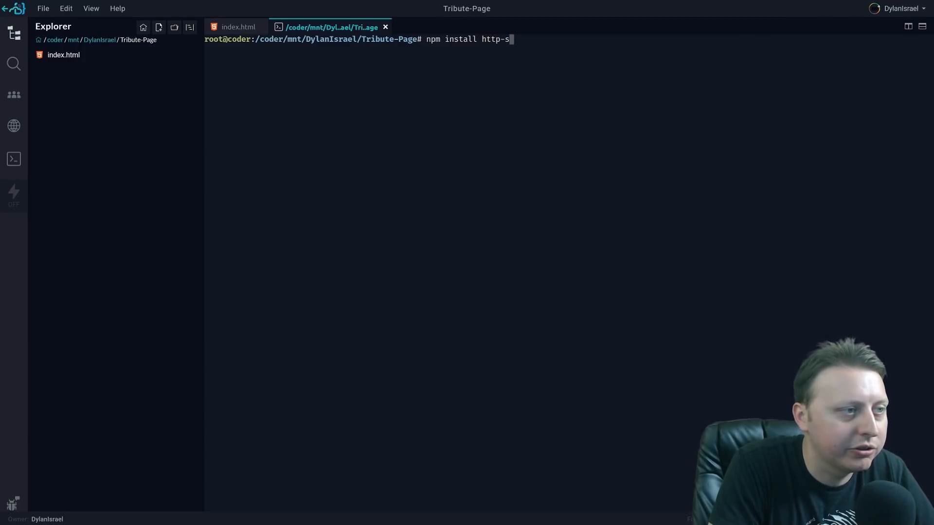
pyautogui.write('erver -g')
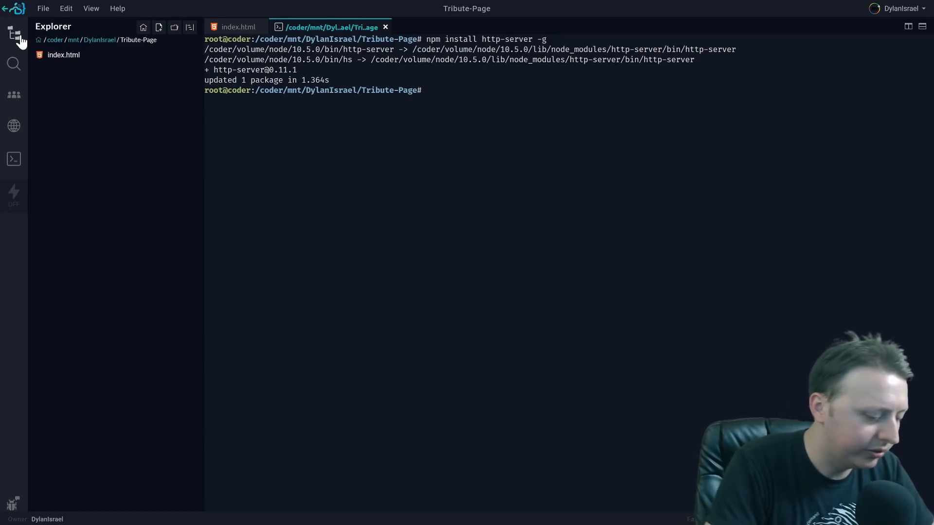
pyautogui.write('http-server ./')
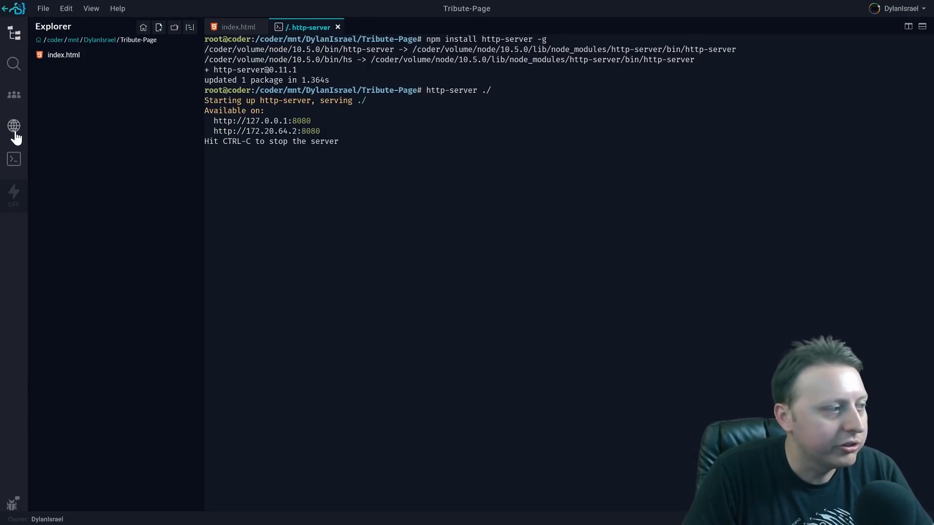
# - Open the port-8080 page in Coder's browser, split beside the code, and reload it
pyautogui.click(13, 125)
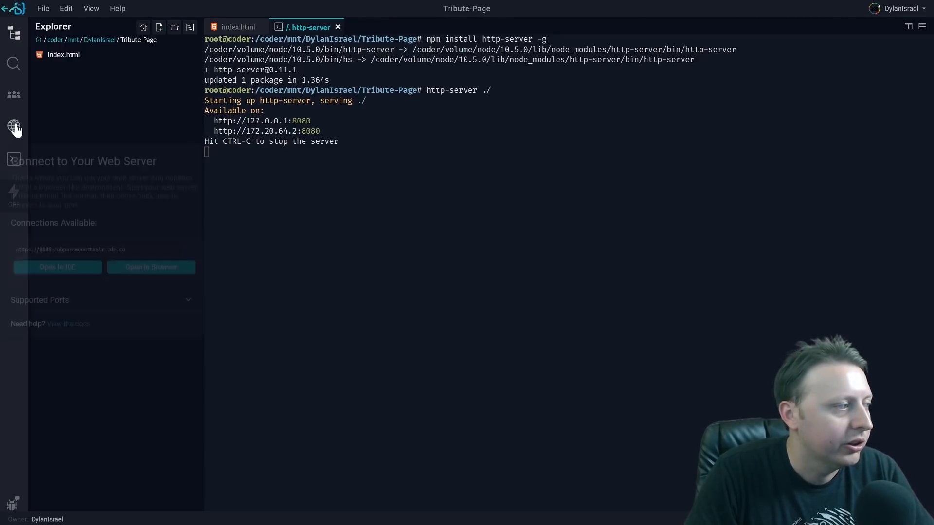
pyautogui.click(151, 267)
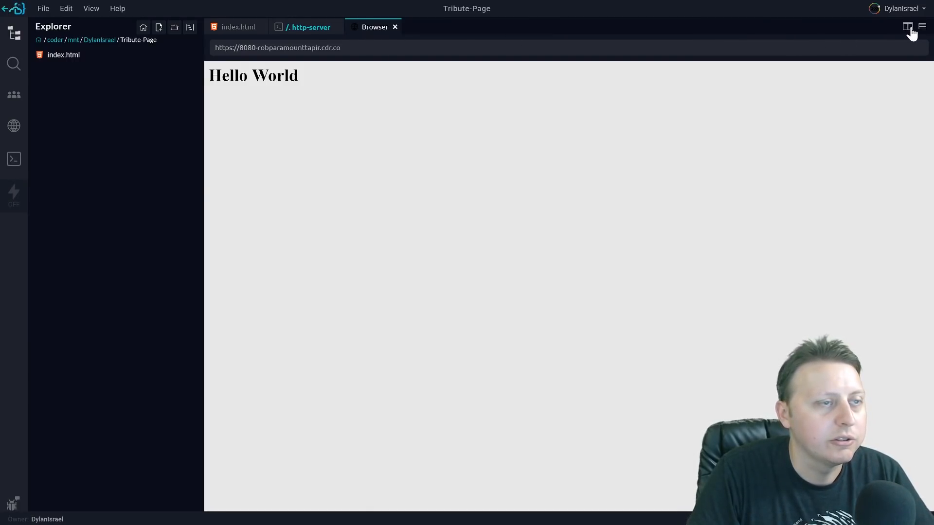
pyautogui.click(906, 26)
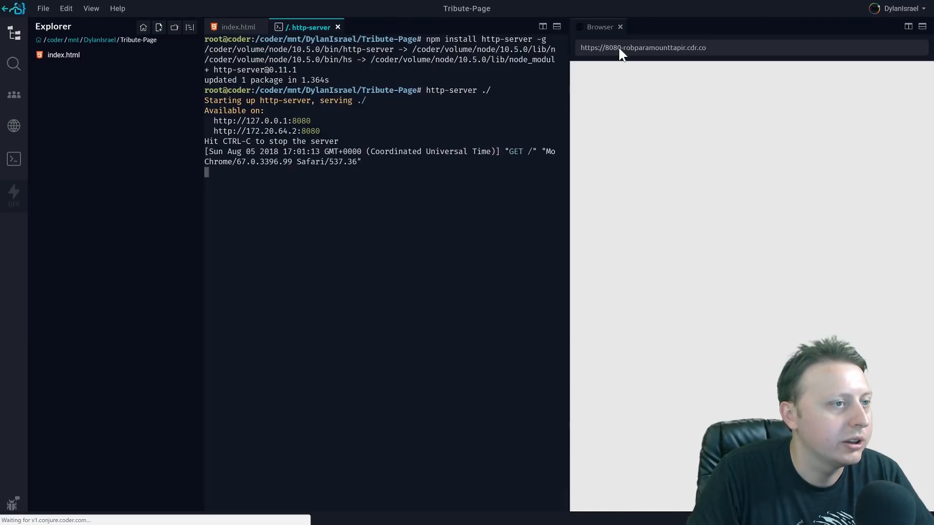
pyautogui.click(238, 27)
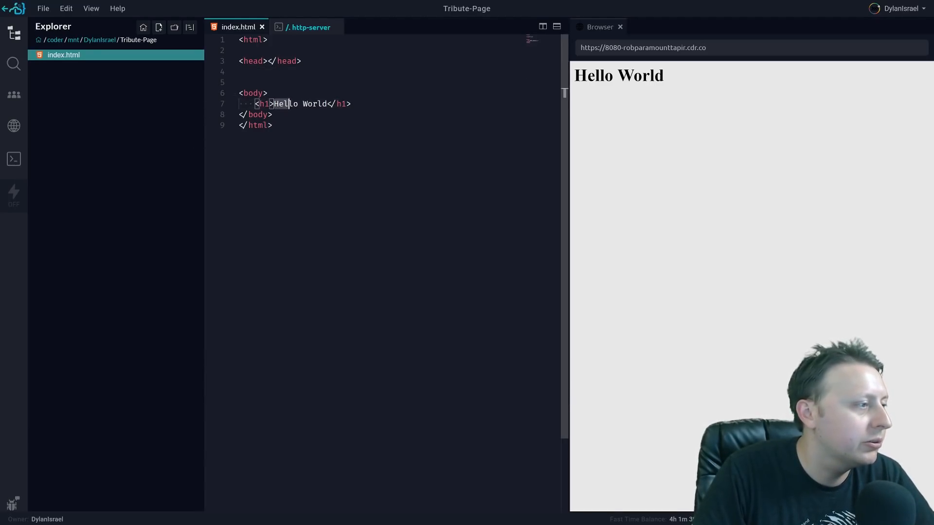
pyautogui.write('Coder.com')
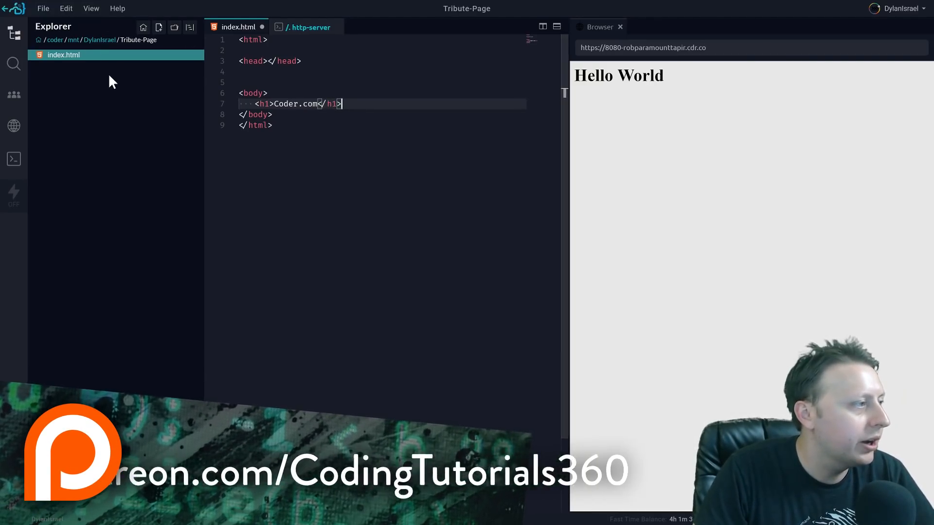
pyautogui.write('st')
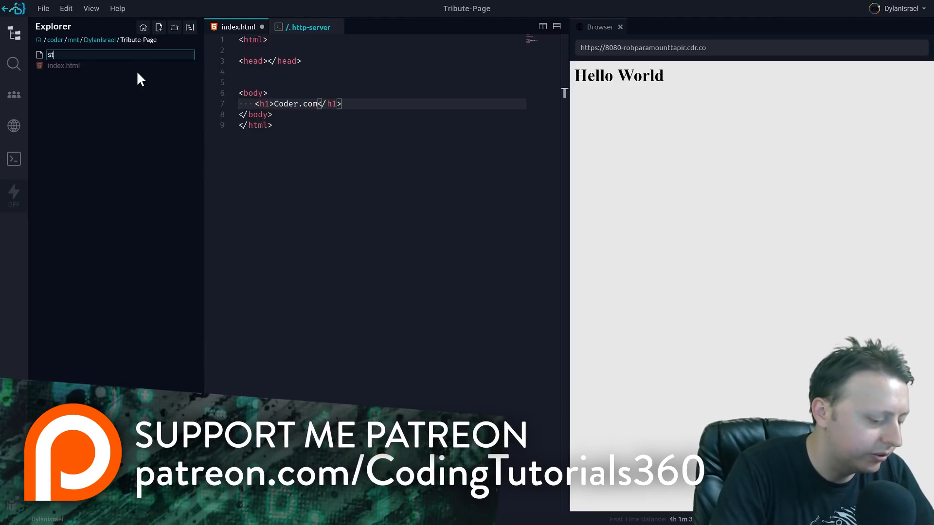
pyautogui.write('yles.css')
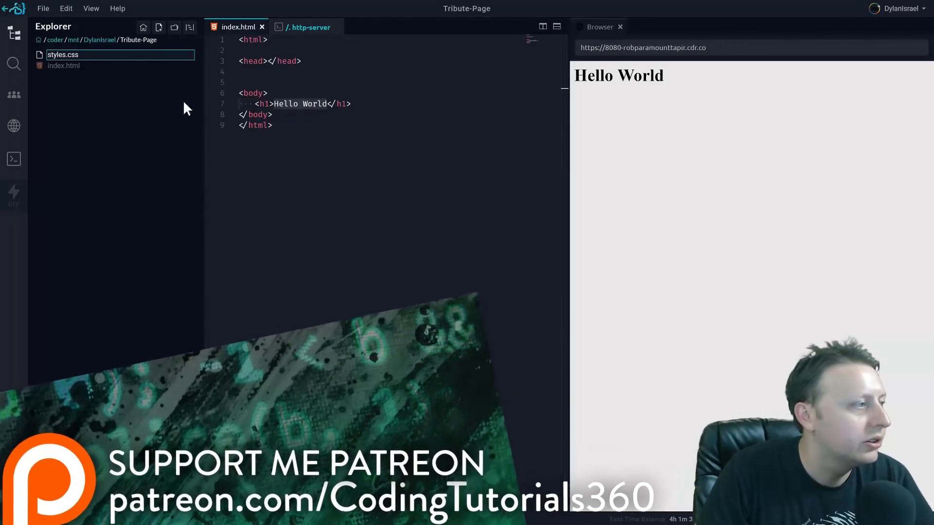
pyautogui.click(63, 66)
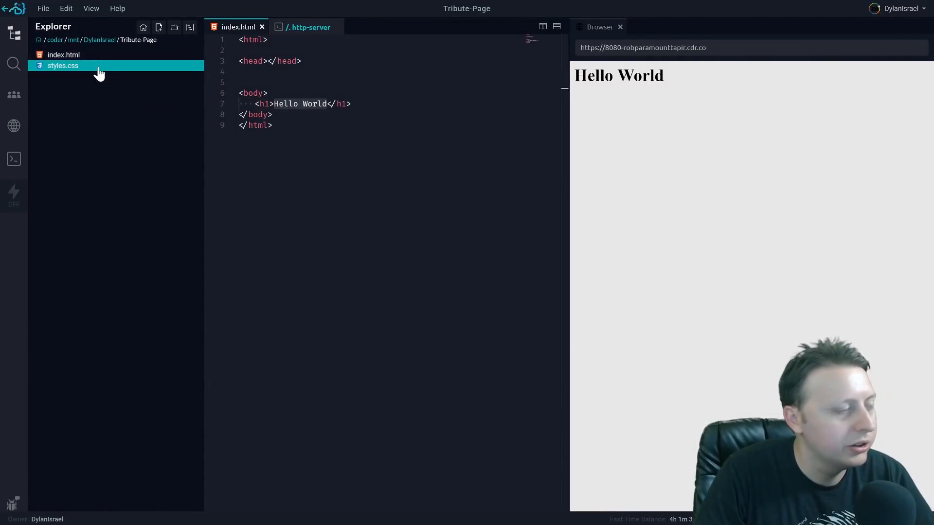
pyautogui.click(63, 66)
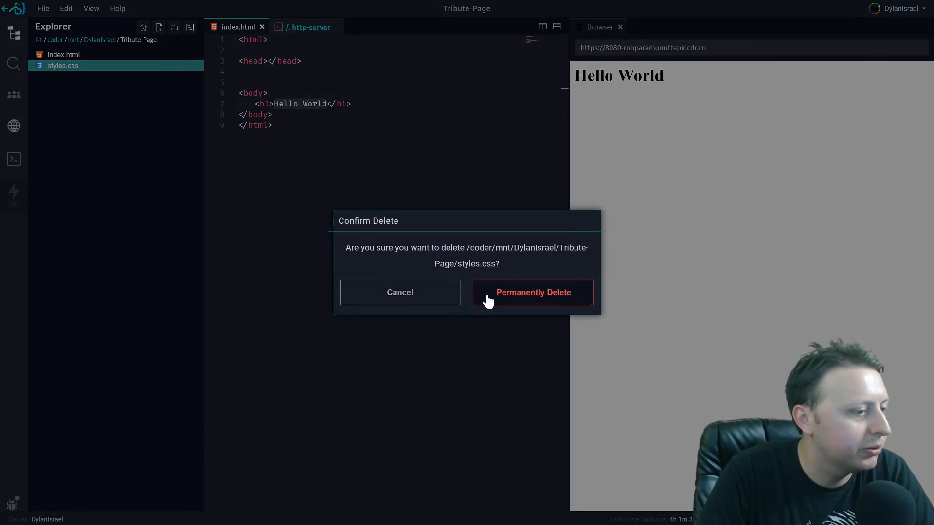
pyautogui.click(532, 291)
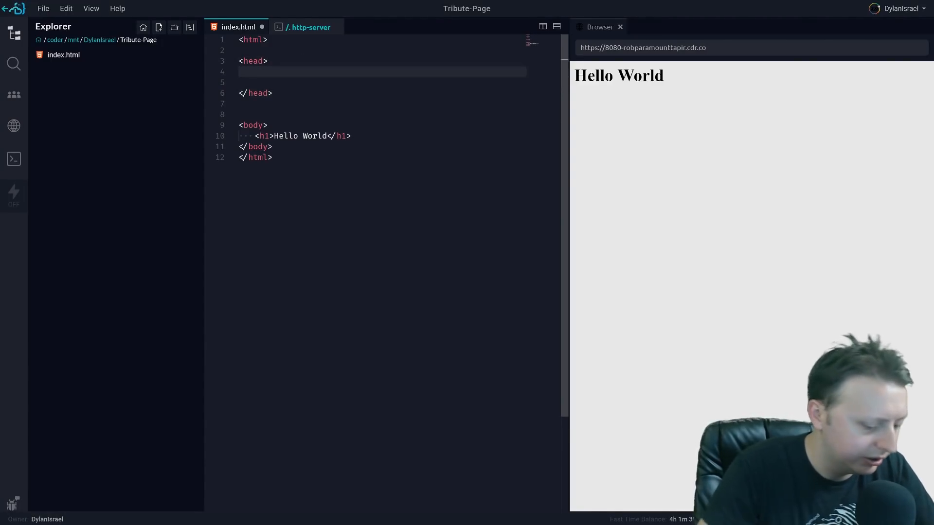
# - Add a <style> block in the head containing 'h1 { text-align: center; }'
pyautogui.write('<satyle>')
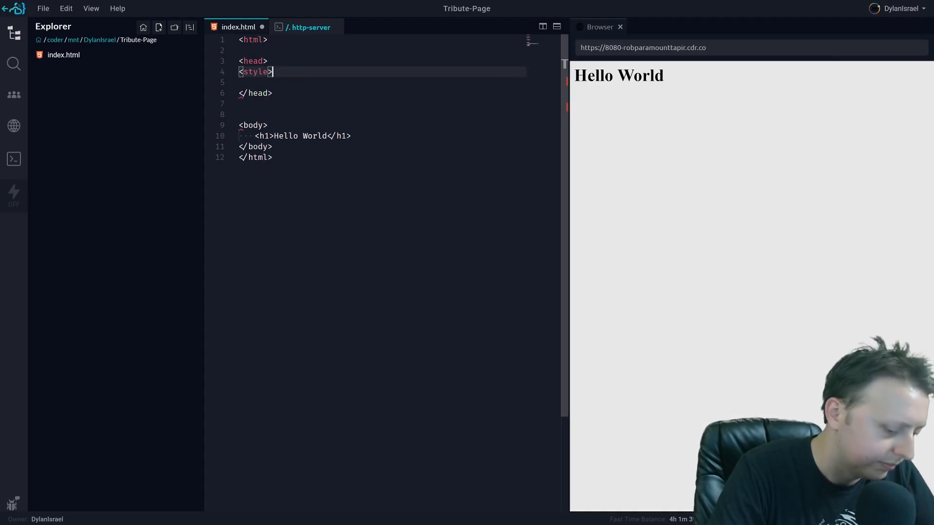
pyautogui.write('</styl')
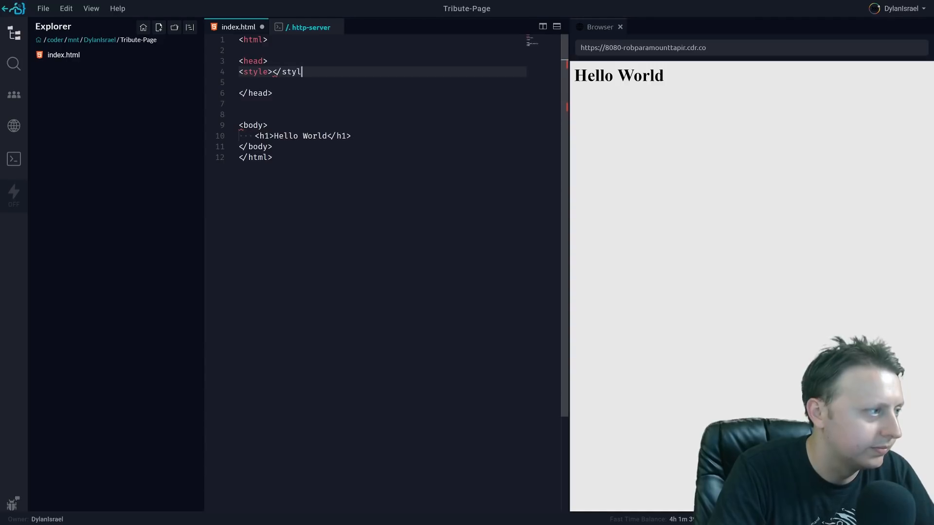
pyautogui.write('e>')
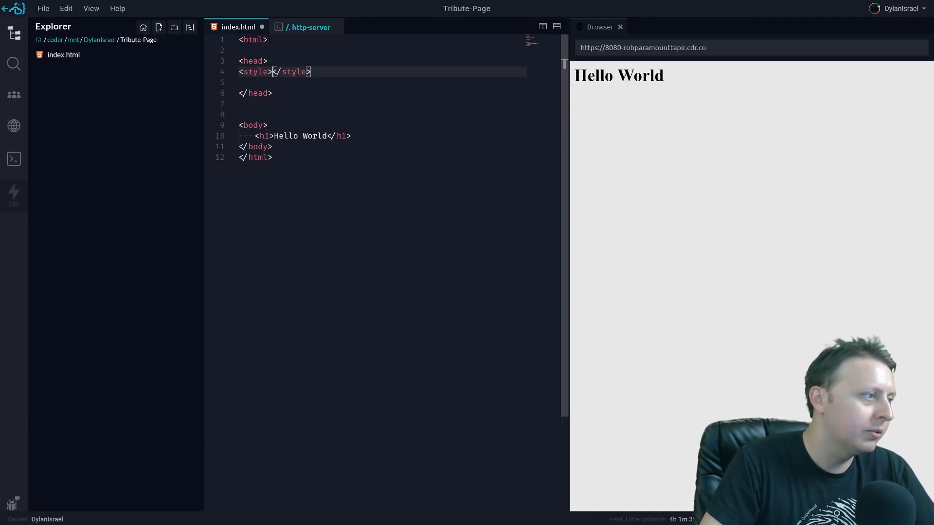
pyautogui.press('Enter')
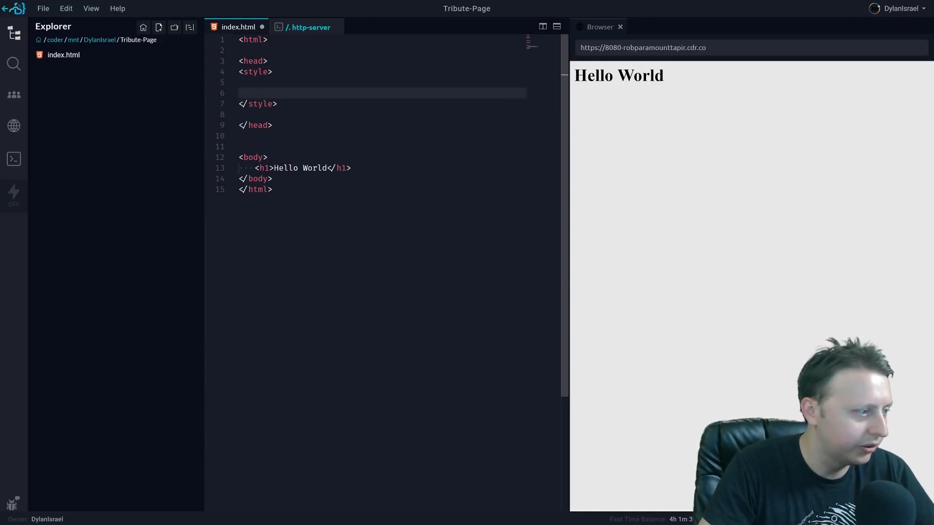
pyautogui.write('h1 {')
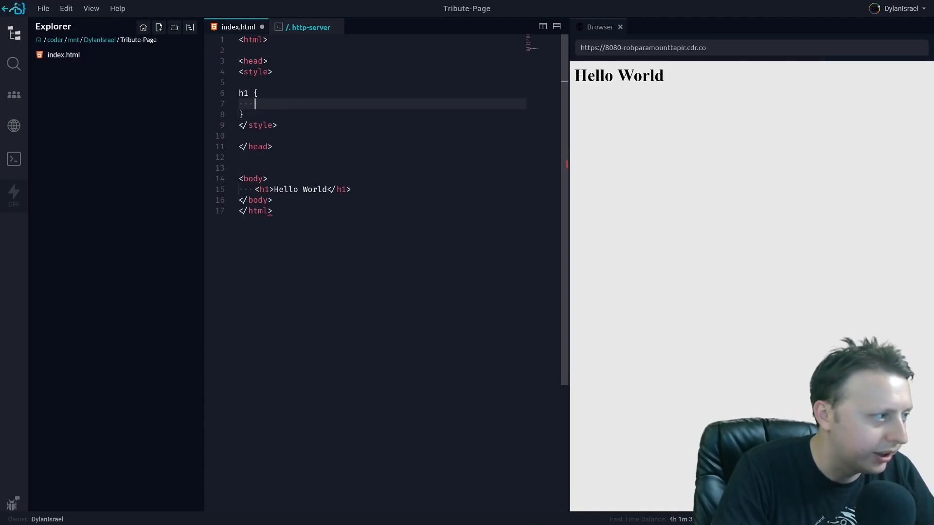
pyautogui.write('text-ali')
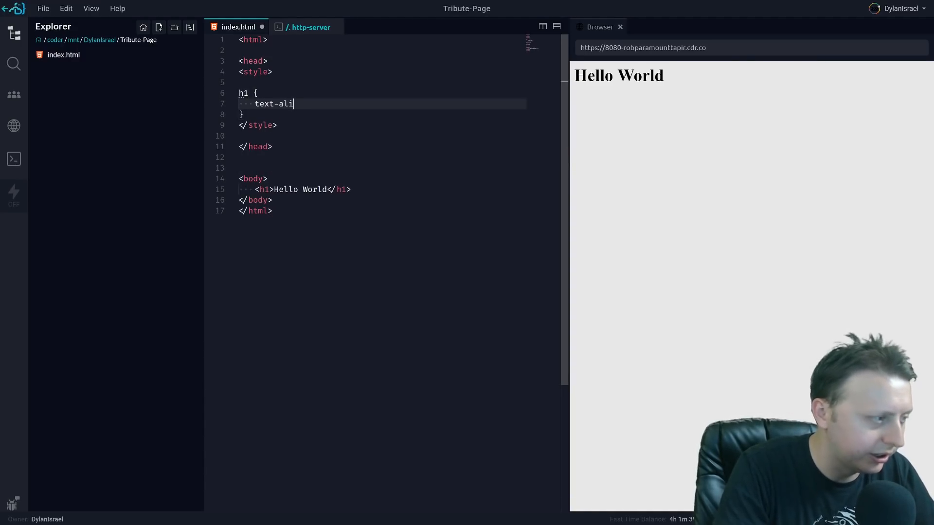
pyautogui.write('gn: center;')
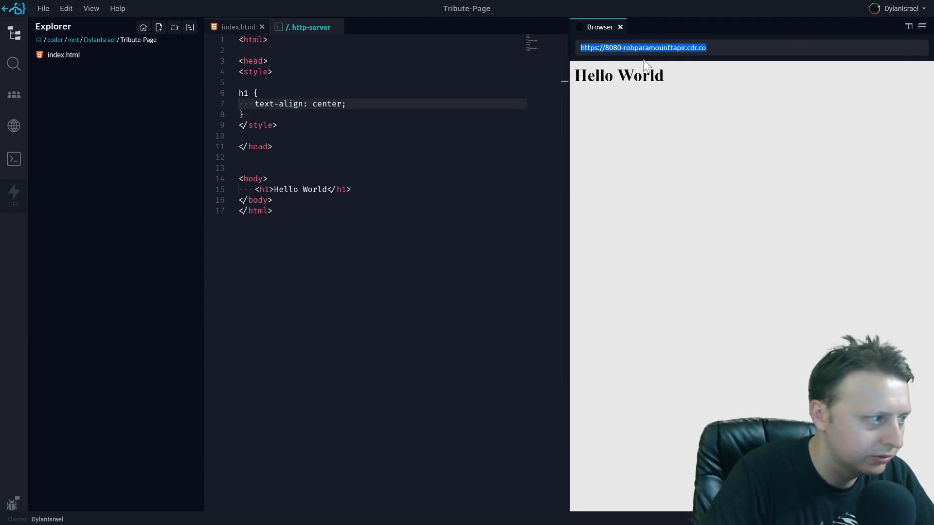
# - Close the Browser preview and bring index.html back into the editor
pyautogui.click(309, 27)
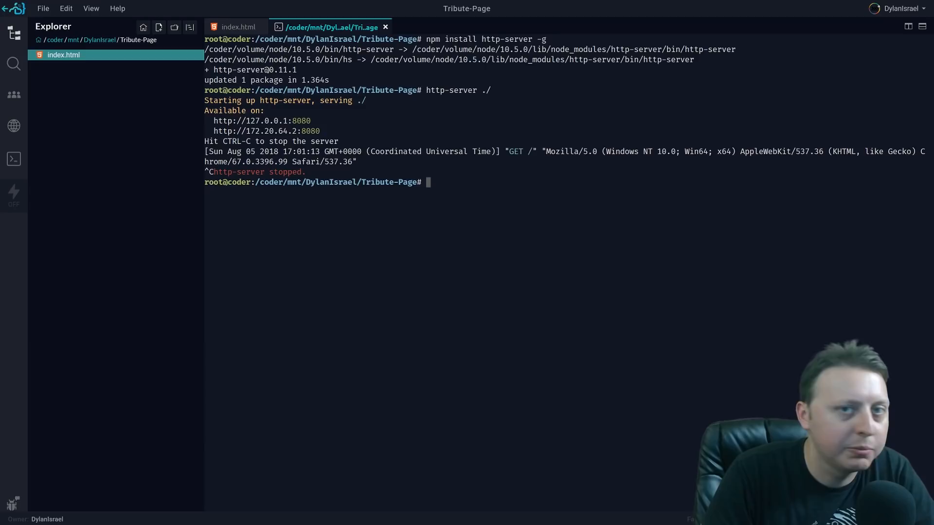
pyautogui.click(237, 27)
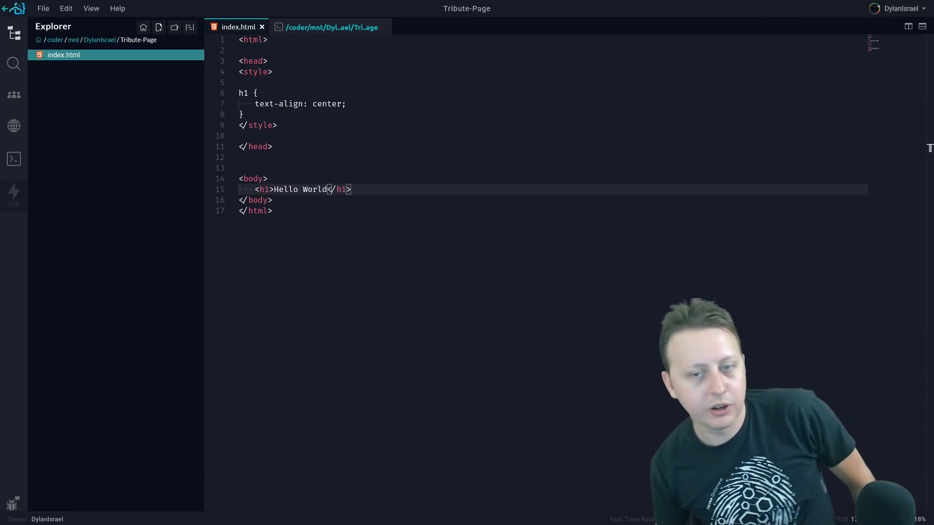
# - Change the heading to 'Coder.com Alpha' and begin a 'ul' tag on the next line
pyautogui.press('Backspace')
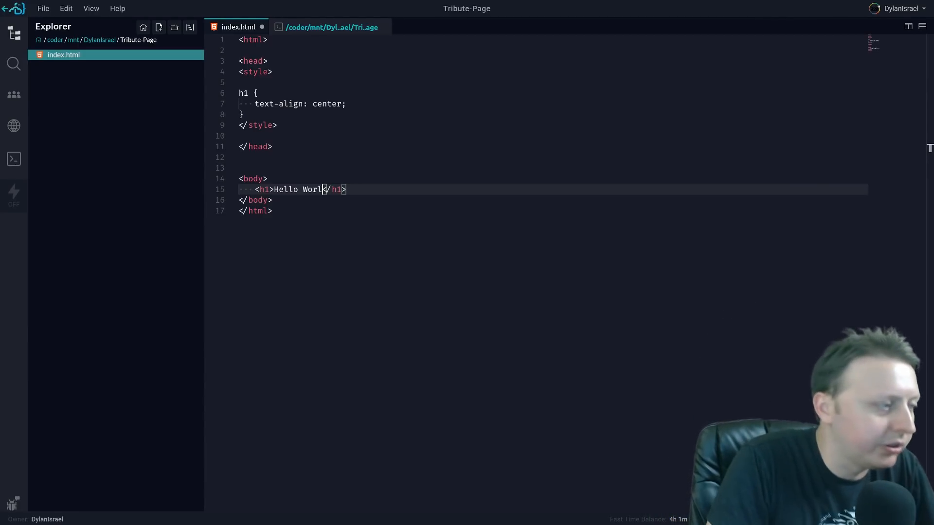
pyautogui.write('Coder.')
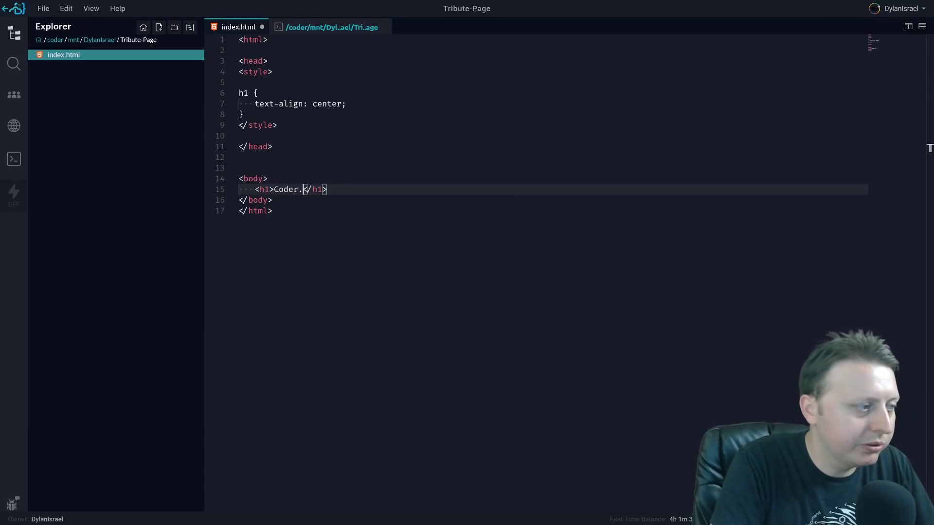
pyautogui.write('com')
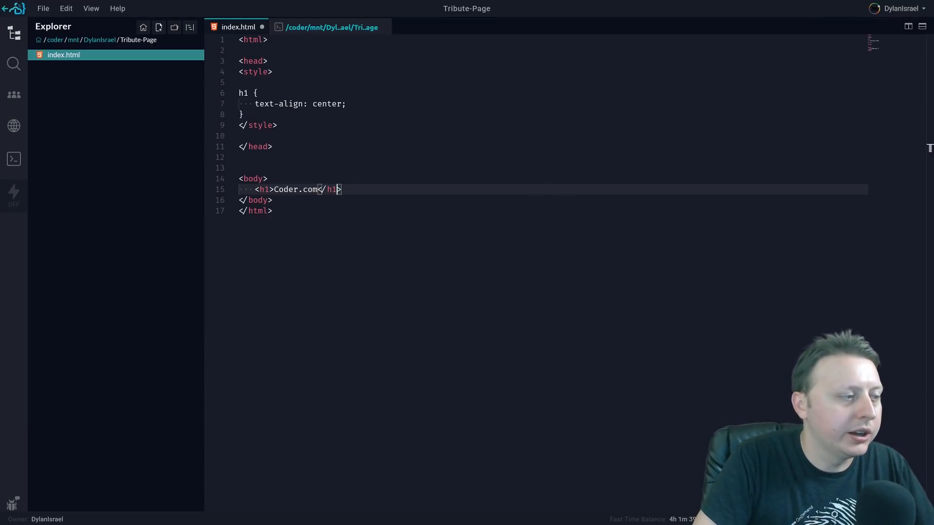
pyautogui.write('Alpha')
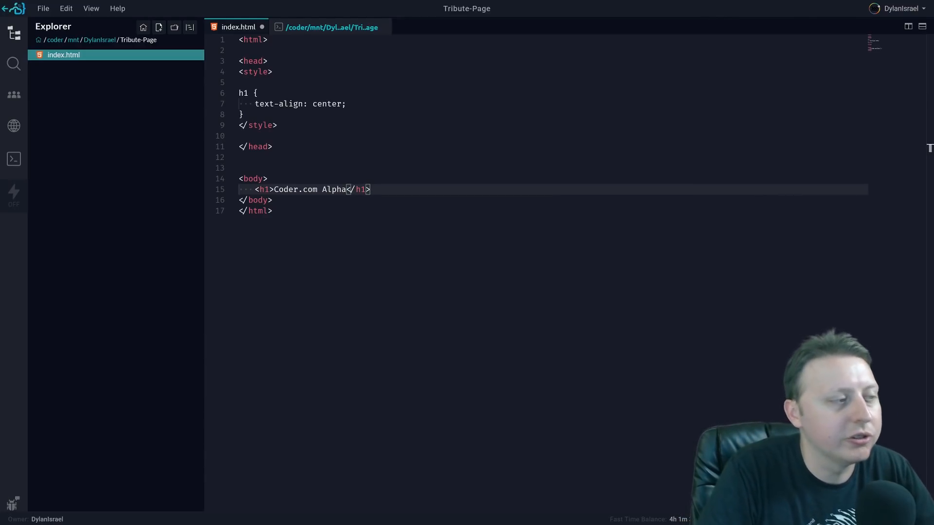
pyautogui.write('ul')
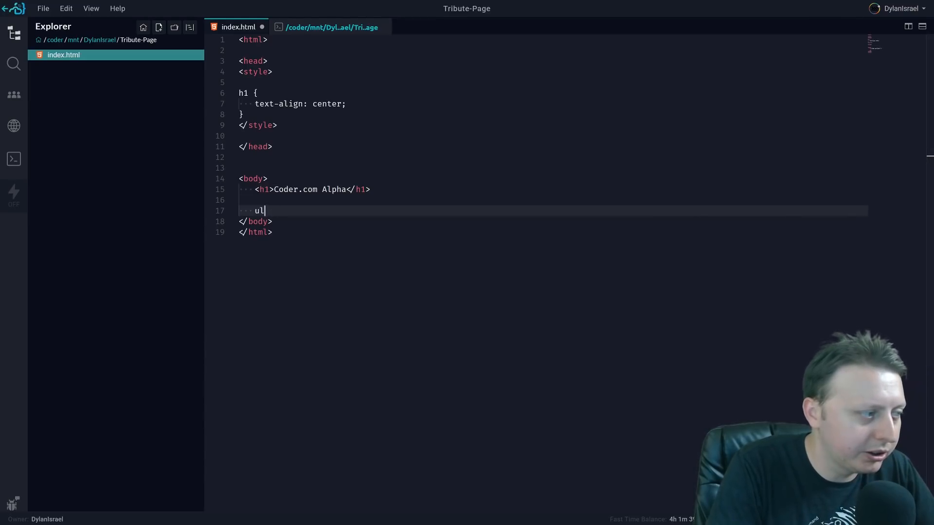
# - Write <ul></ul> with a first item <li>Cloud Based IDE</li>
pyautogui.write('>')
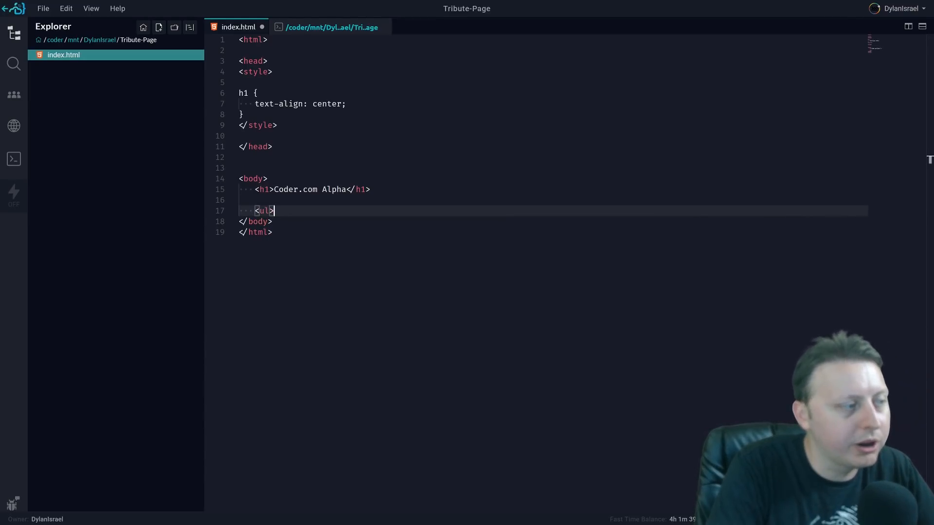
pyautogui.write('</ul>')
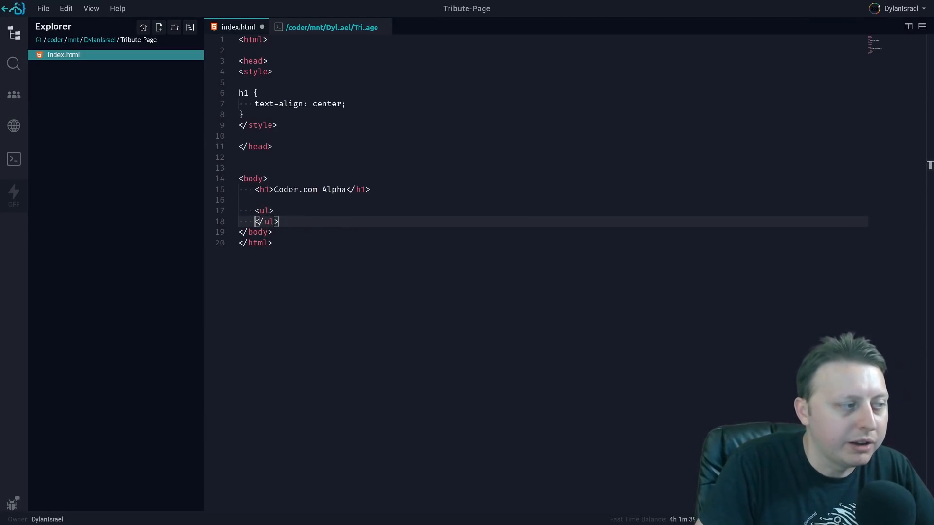
pyautogui.press('Enter')
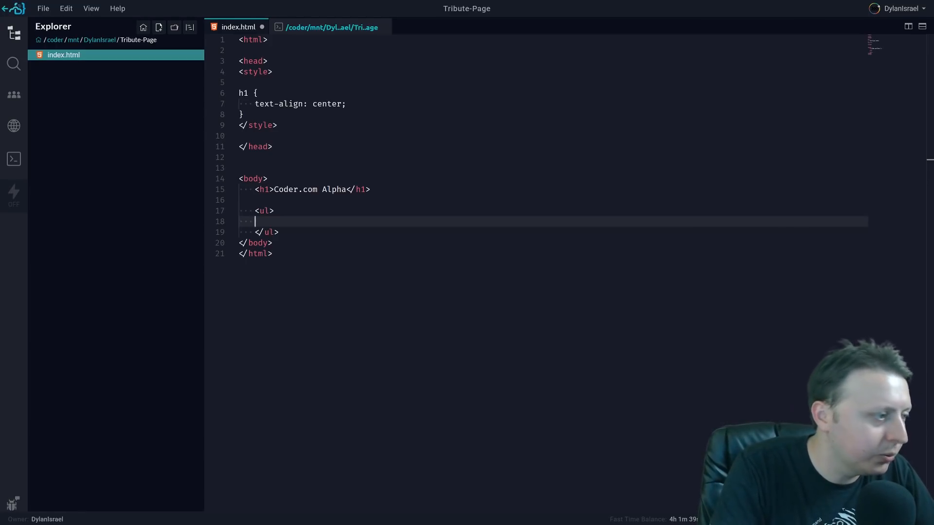
pyautogui.write('<li></li>')
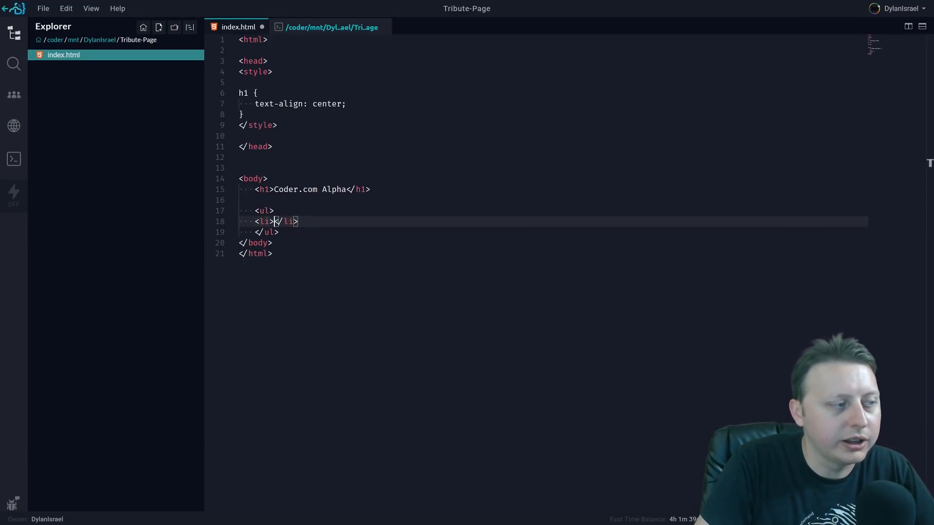
pyautogui.write('Cloud Based')
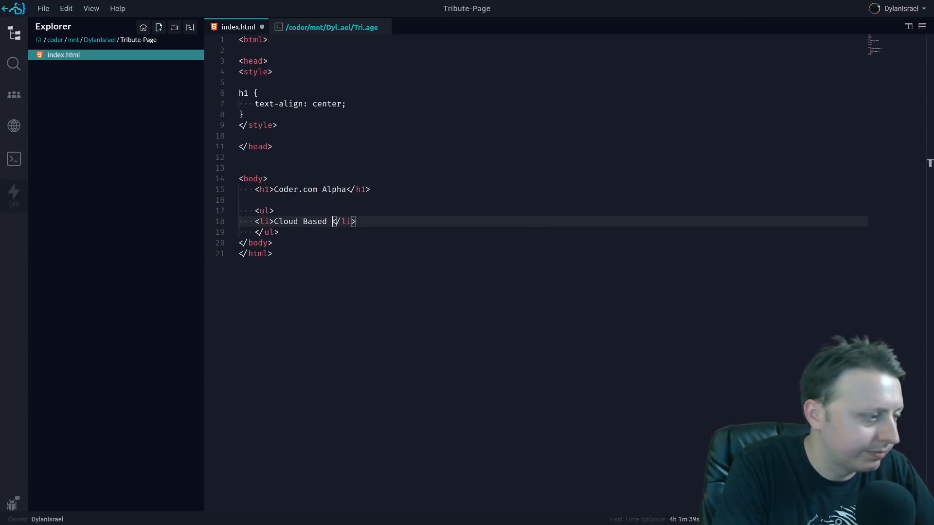
pyautogui.write('IDE')
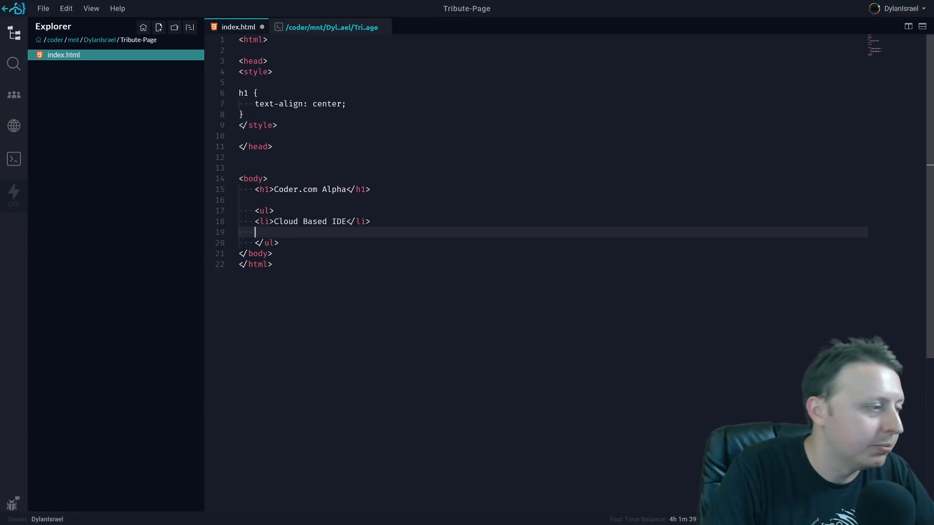
# - Add the list item 'Ease of Use'
pyautogui.write('<li></li>')
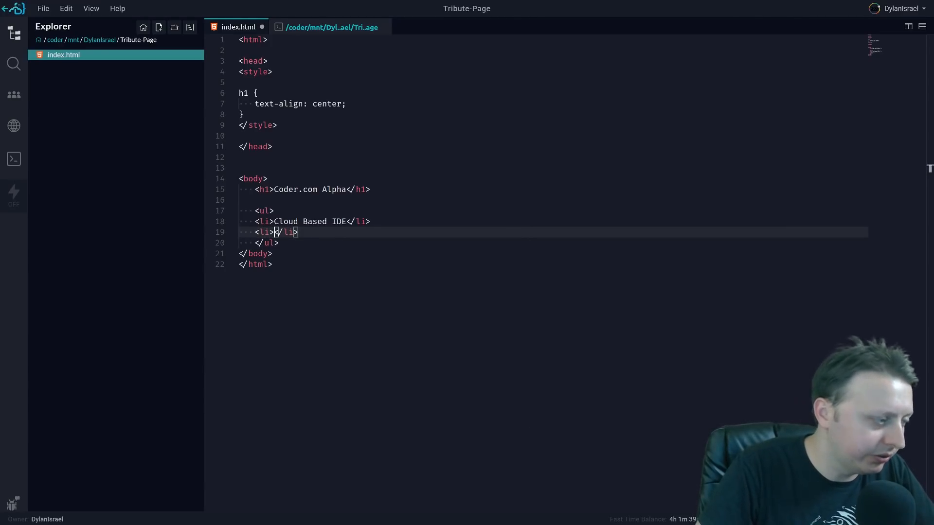
pyautogui.write('Ease of')
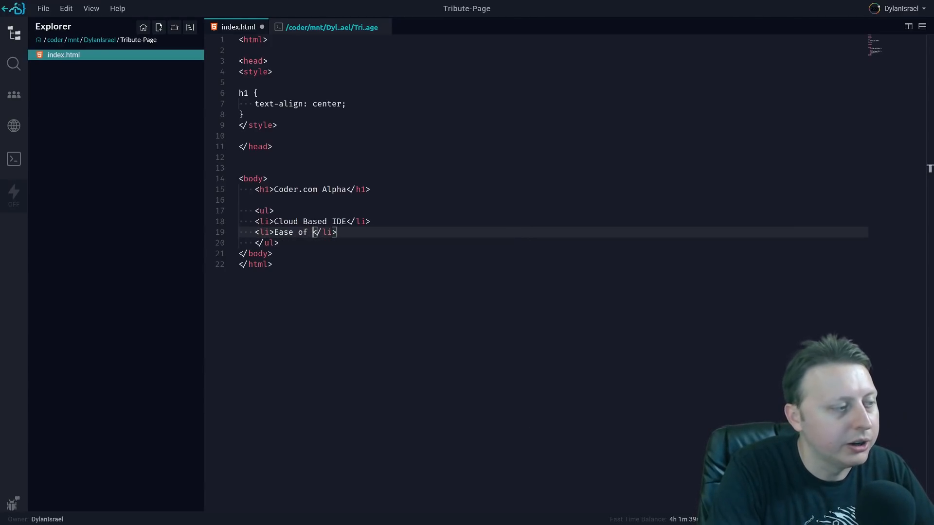
pyautogui.write('User')
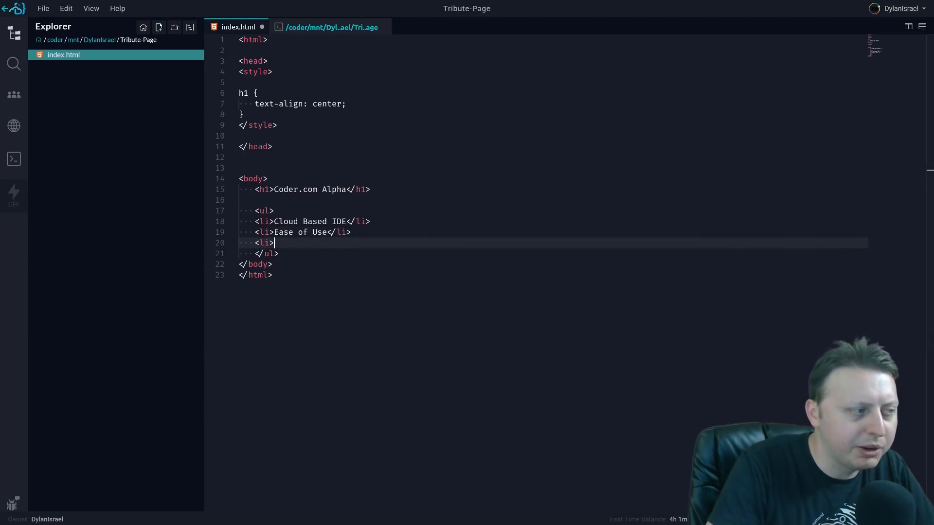
pyautogui.write('</li>')
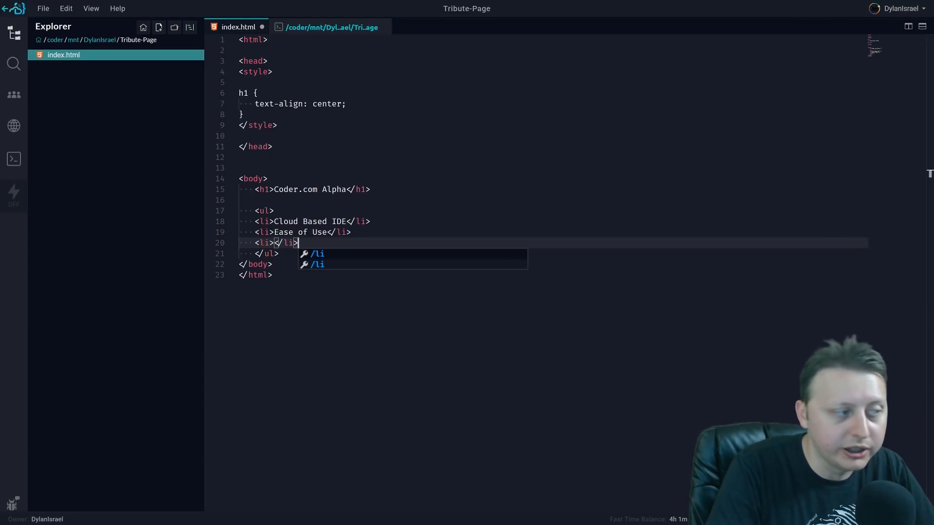
# - Add the list item 'No language install necessary', dismissing the autocomplete
pyautogui.press('Escape')
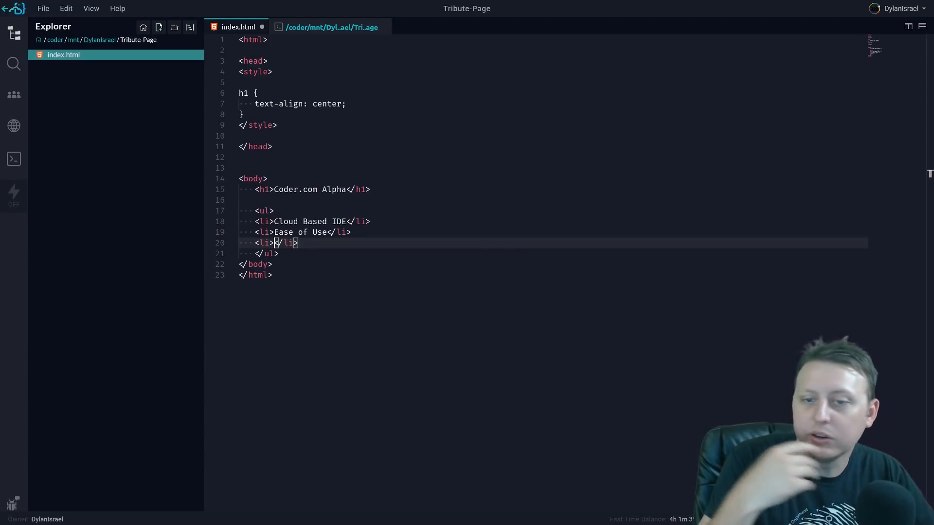
pyautogui.write('No')
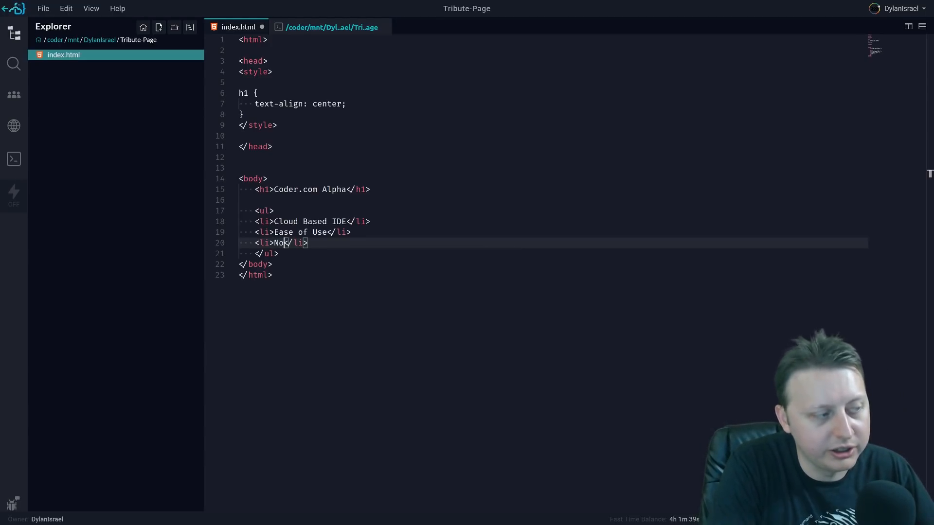
pyautogui.write('" "')
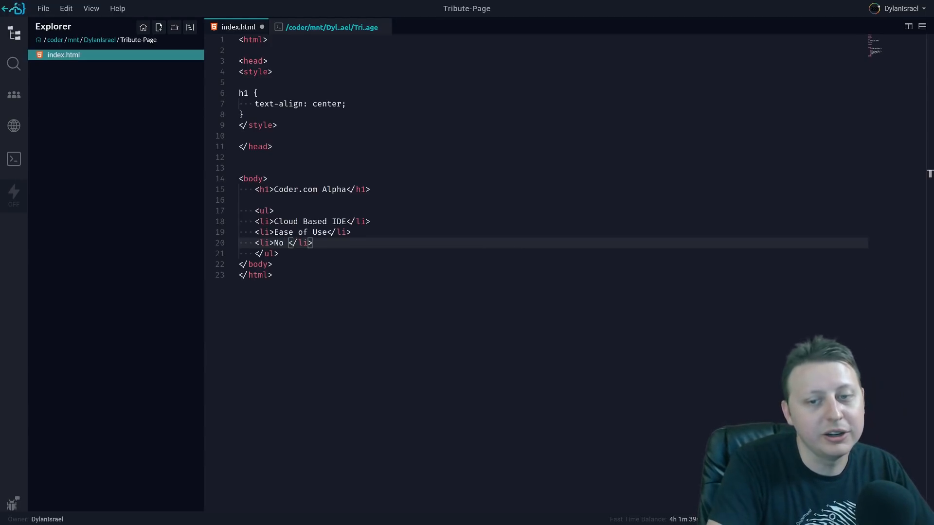
pyautogui.write('l')
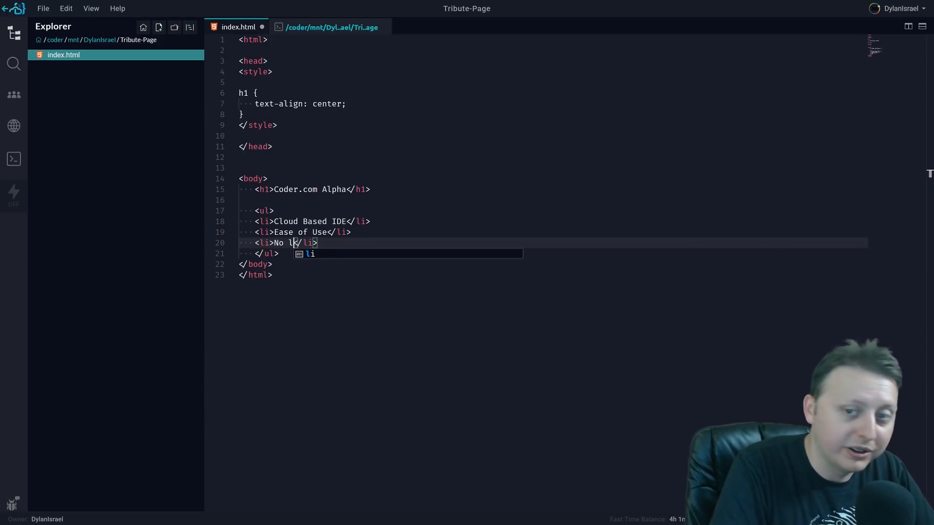
pyautogui.write('anguage')
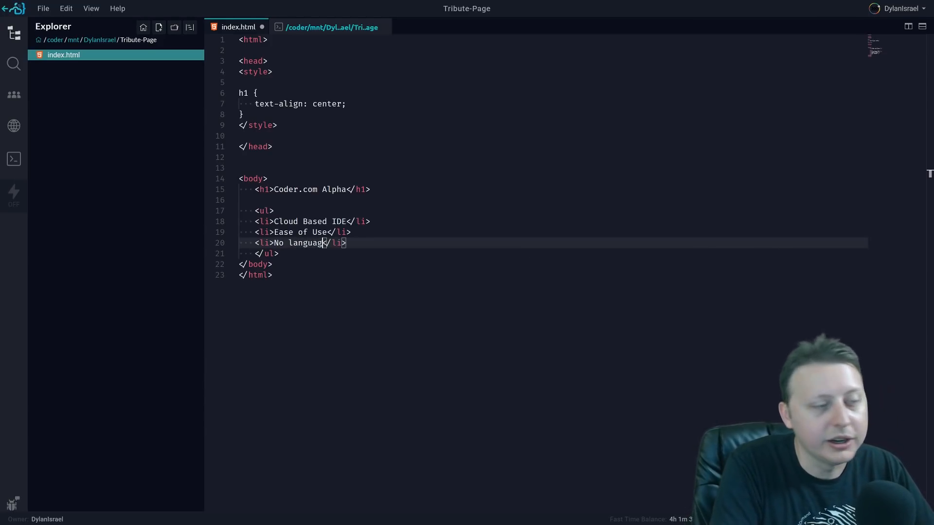
pyautogui.write('installs')
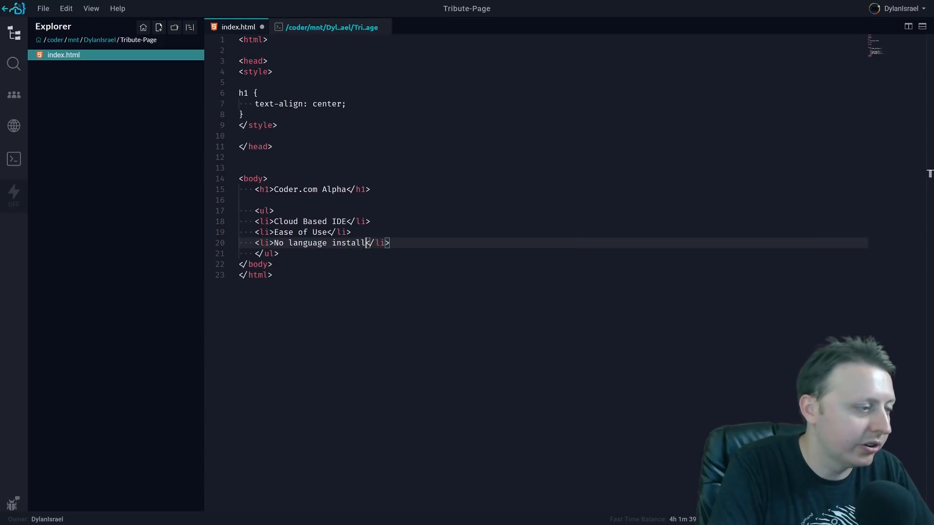
pyautogui.write('necessary')
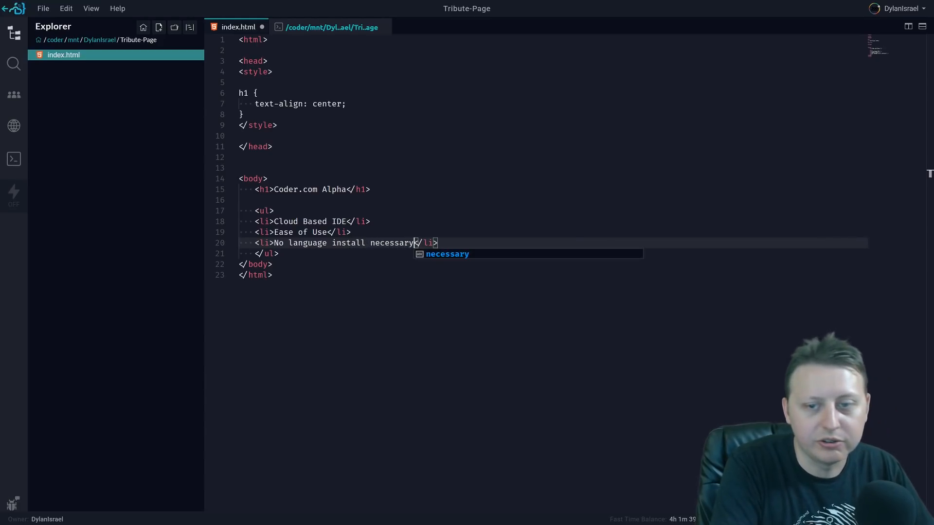
pyautogui.press('Escape')
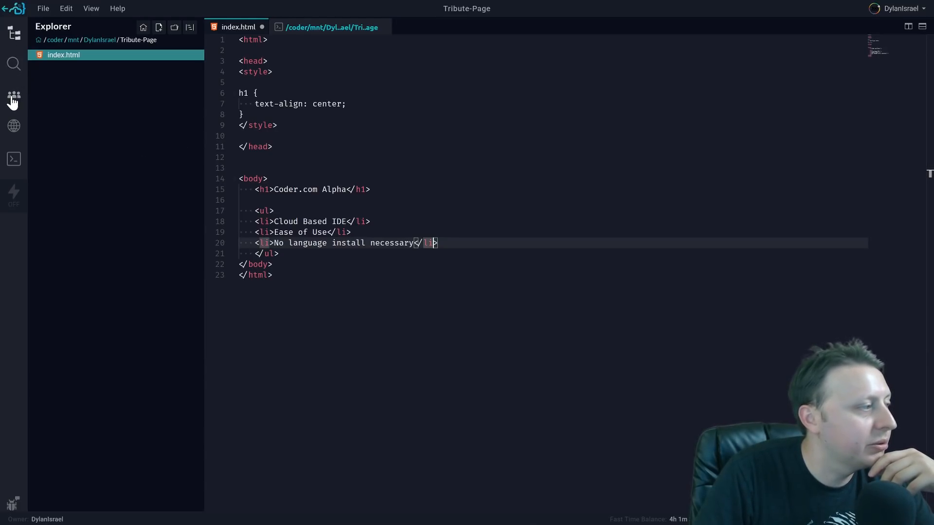
pyautogui.click(13, 95)
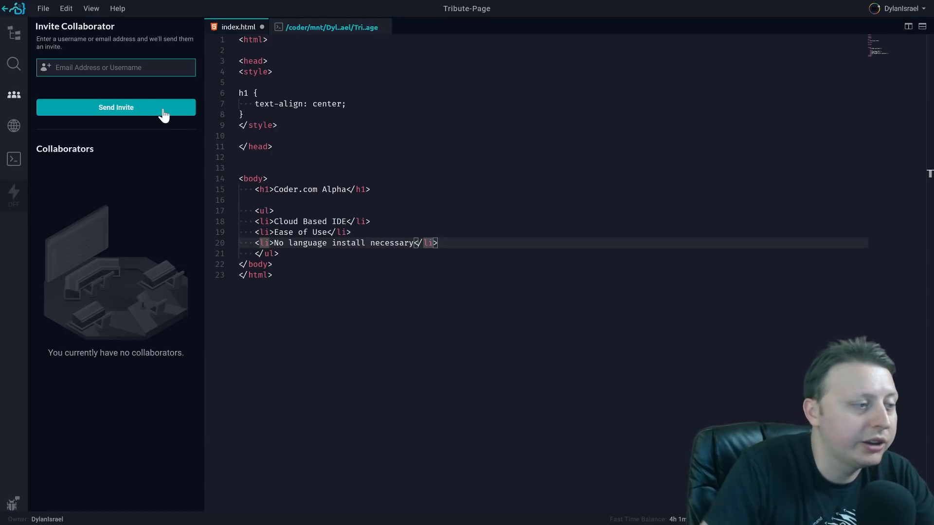
pyautogui.click(14, 34)
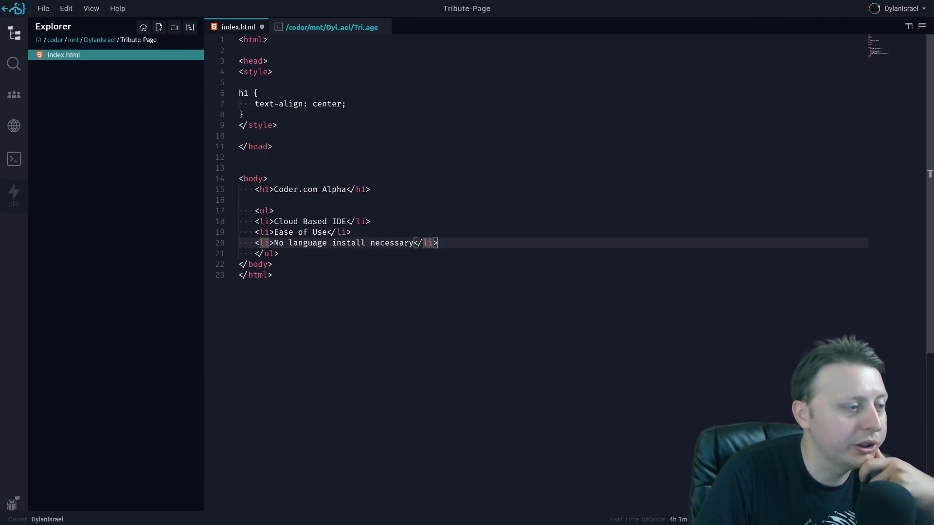
# - Add the list item 'Shareable pair programming link'
pyautogui.write('<')
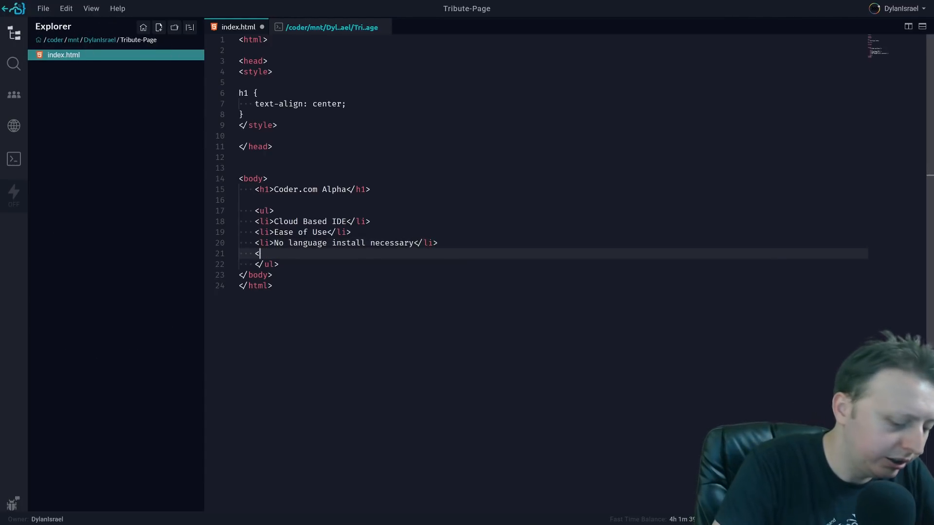
pyautogui.write('li></li>')
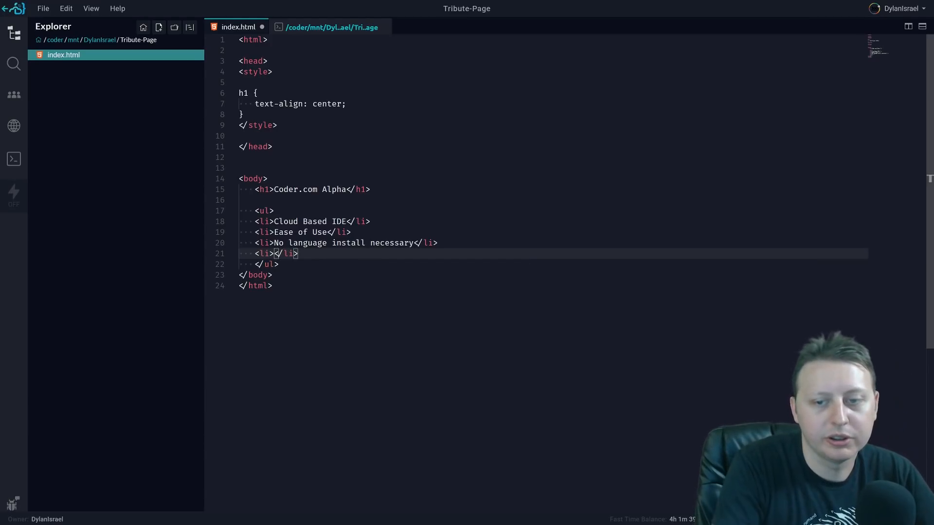
pyautogui.write('Shareable')
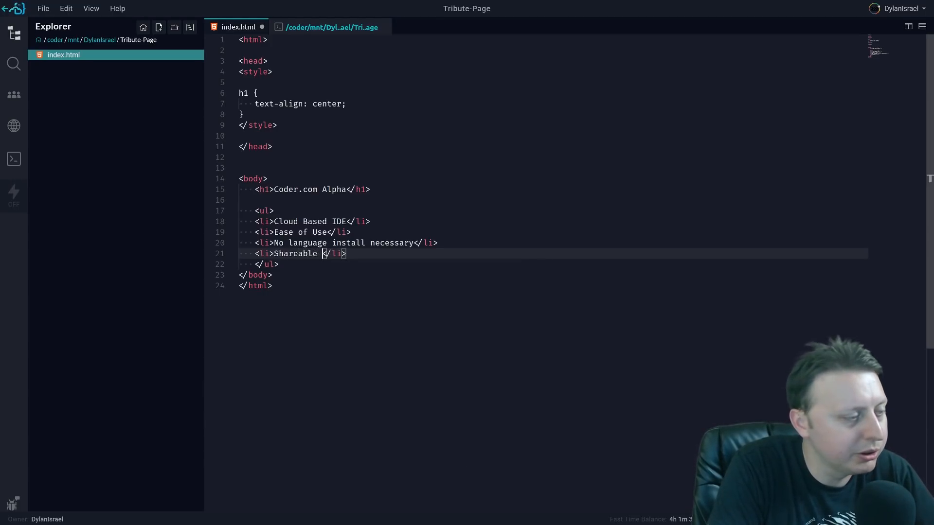
pyautogui.write('pair programming')
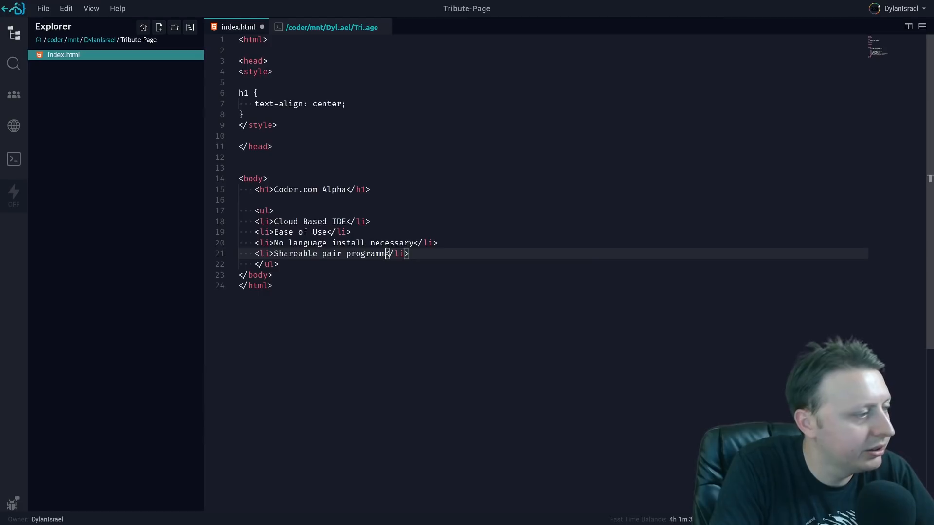
pyautogui.write('link')
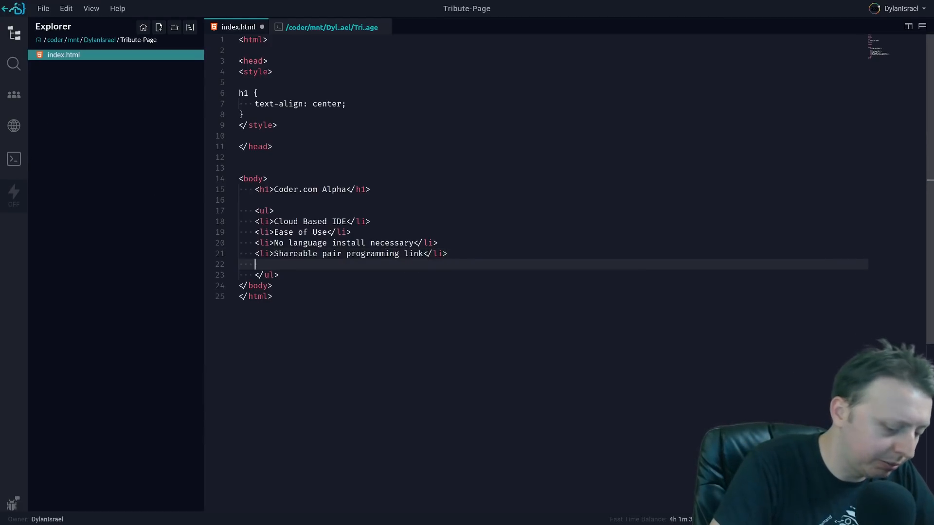
# - Add the 'Embed Terminal' item and begin the 'Themes' item
pyautogui.write('<li></li>')
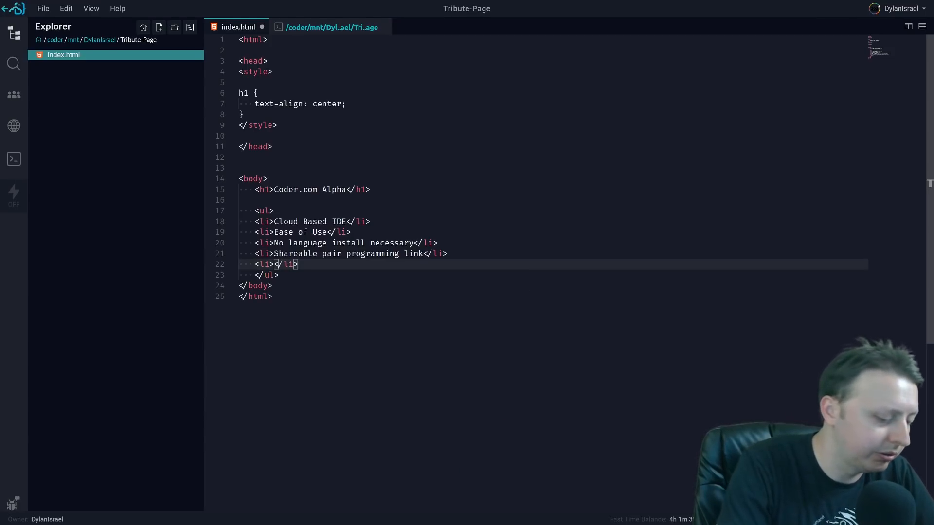
pyautogui.write('Ember')
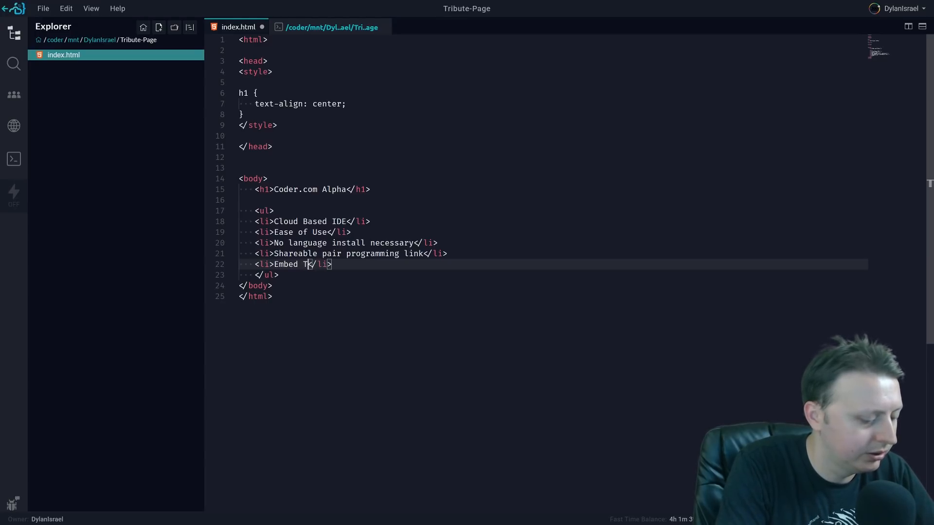
pyautogui.write('erminal')
pyautogui.write('<li></li>')
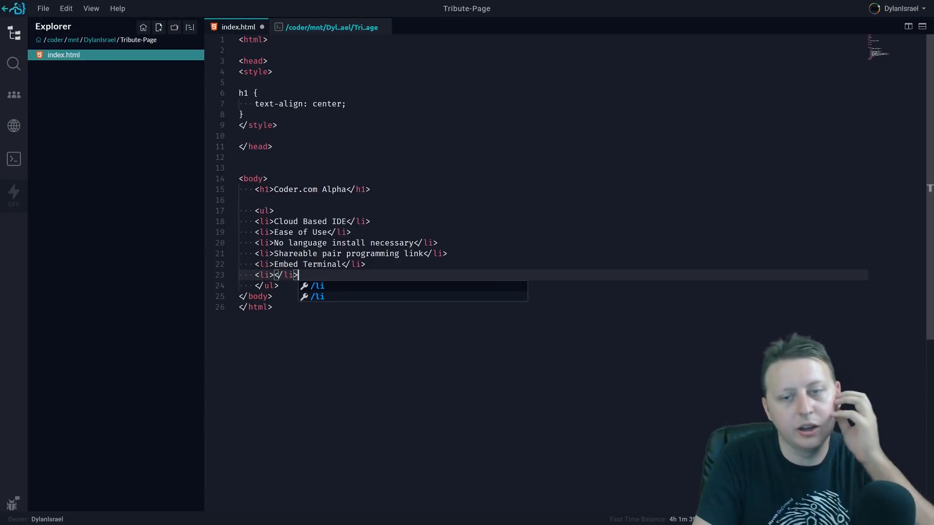
pyautogui.press('Escape')
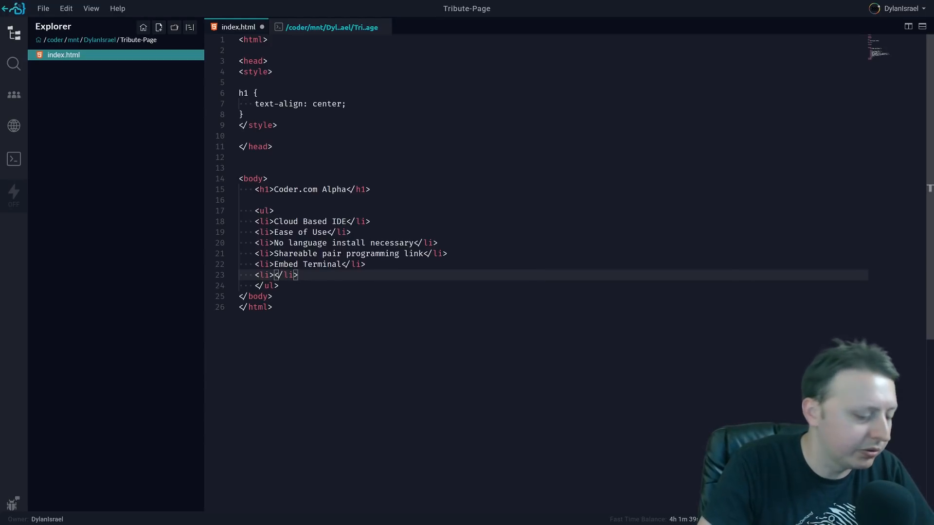
pyautogui.write('Themes')
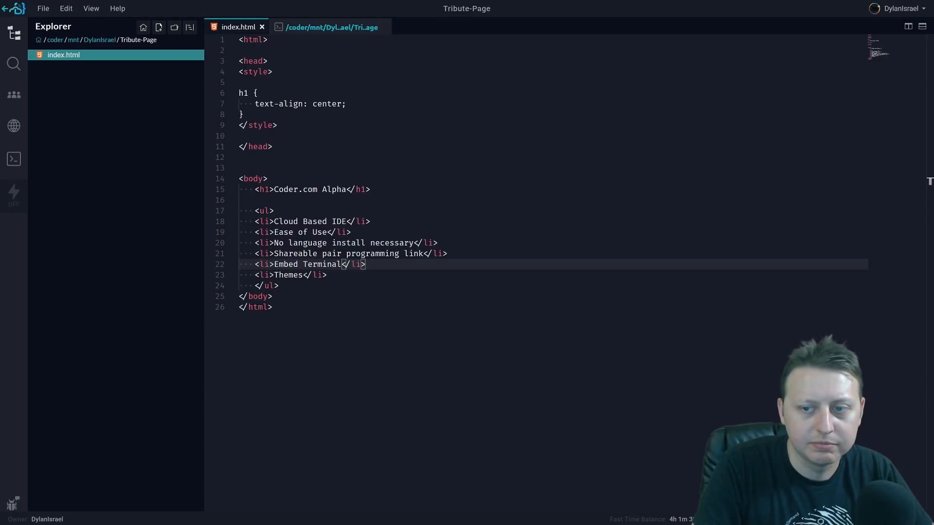
pyautogui.moveTo(643, 245)
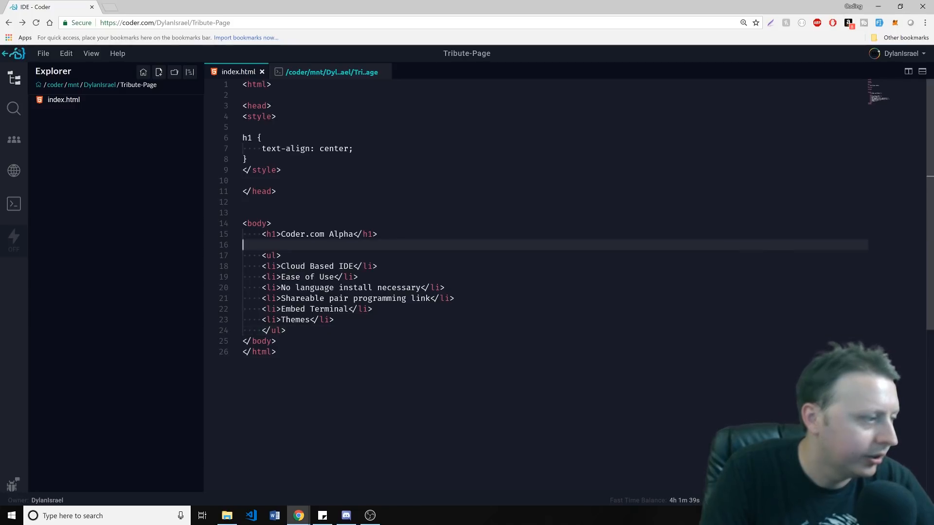
# - Add an <img> tag with the coder-office.jpg URL below the h1, plus a blank style line
pyautogui.press('Enter')
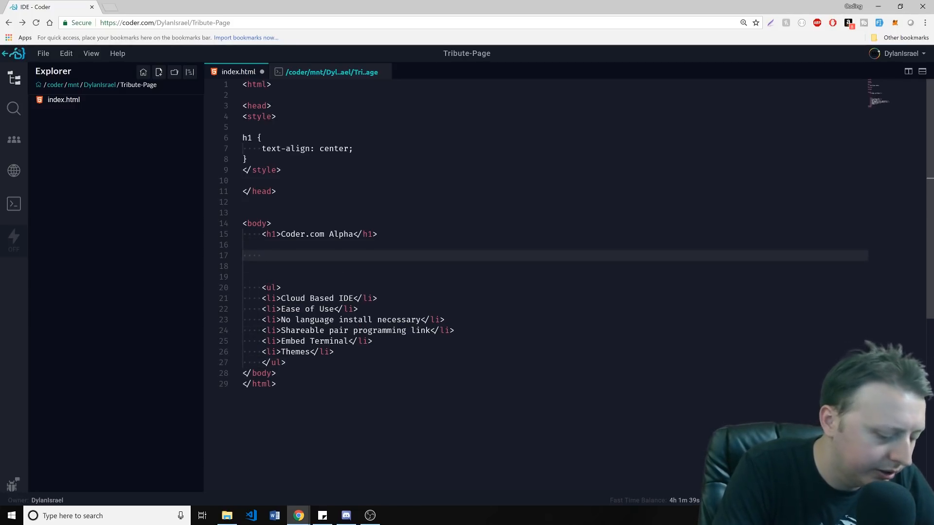
pyautogui.write('<img src=')
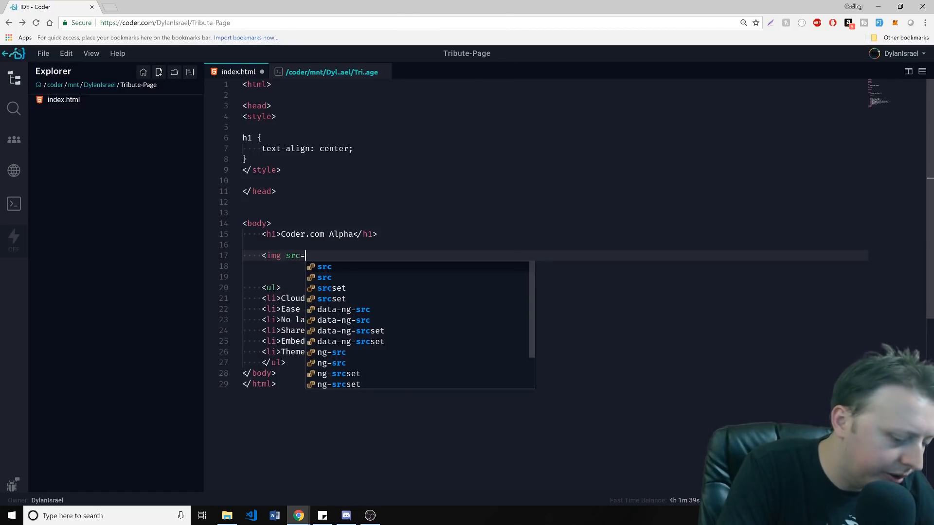
pyautogui.write("'http://codingtutorials360.com/assets/coder/coder-office.jpg' />")
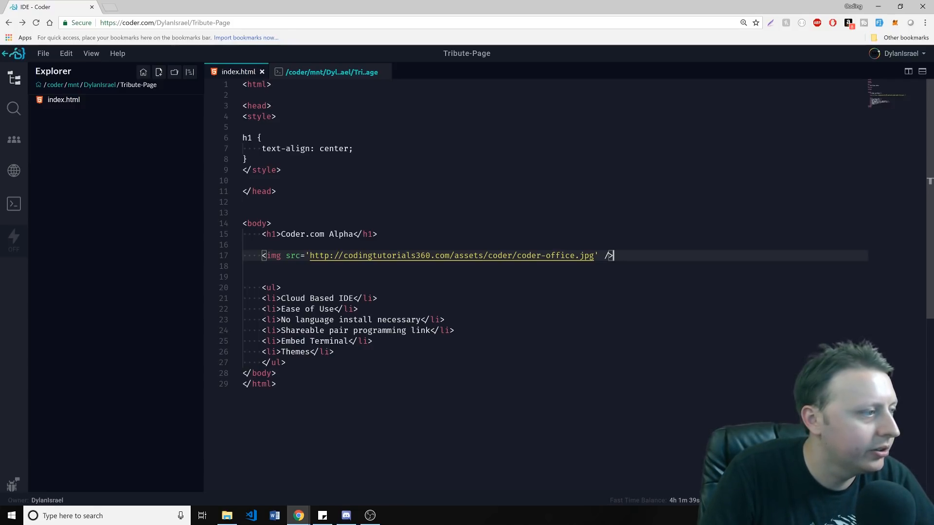
pyautogui.press('enter')
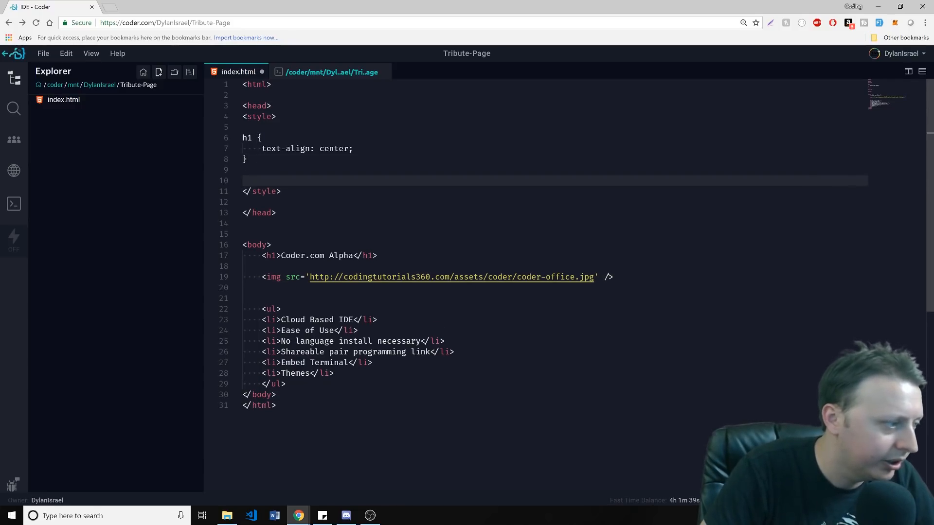
# - Add an img style rule: width 300px, display block, margin 0 auto
pyautogui.write('img {')
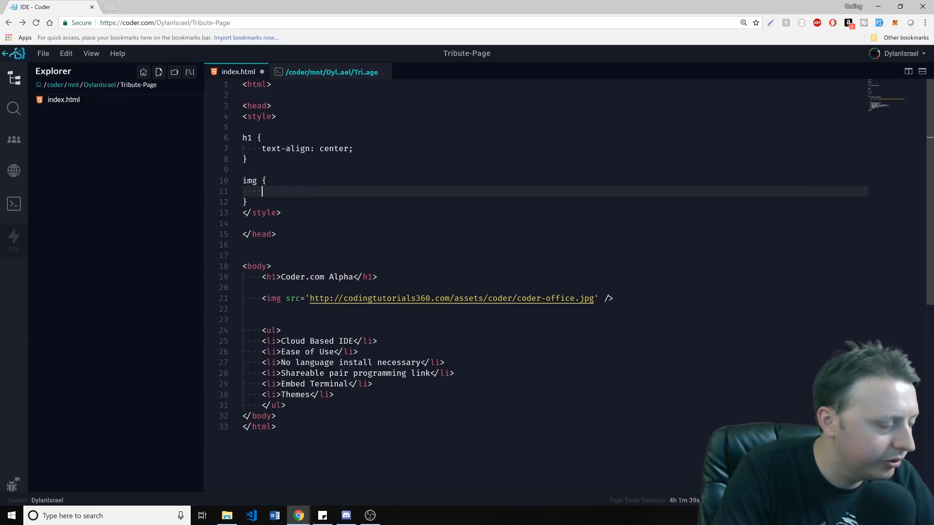
pyautogui.write('width:')
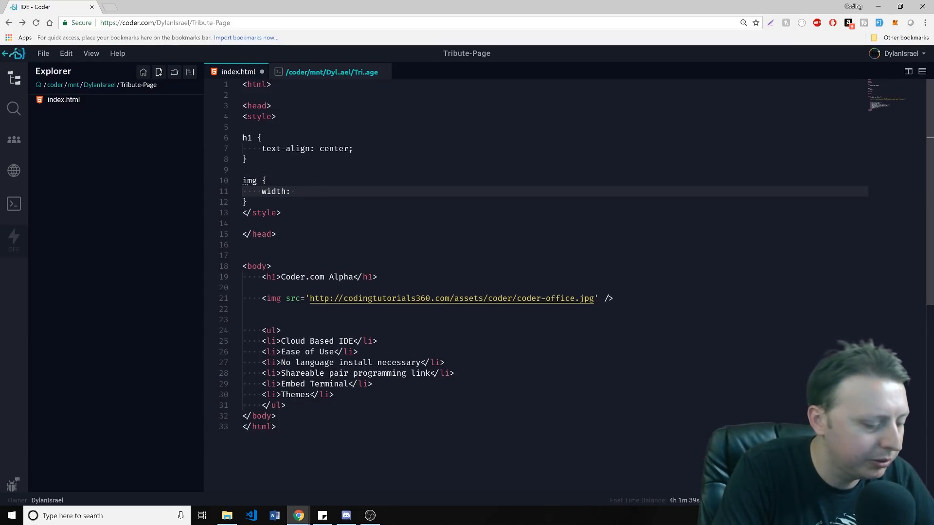
pyautogui.write('300px;')
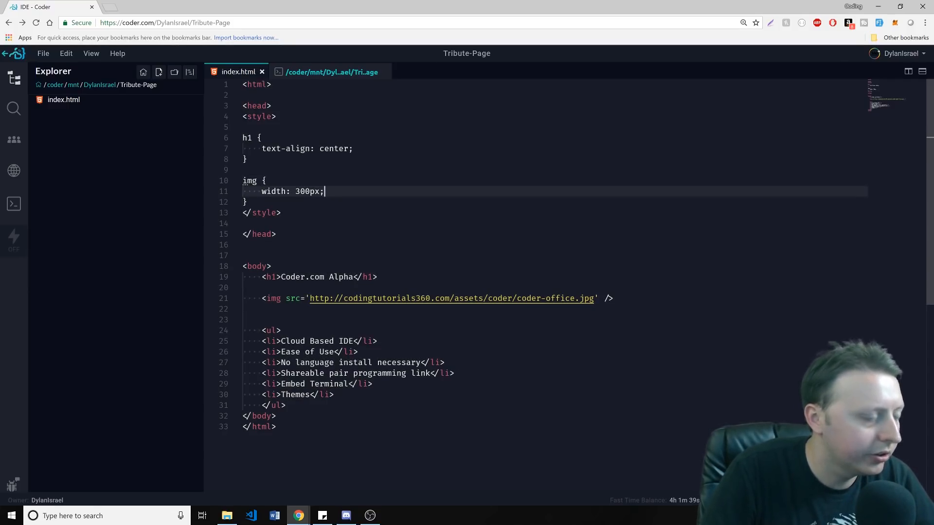
pyautogui.write('display')
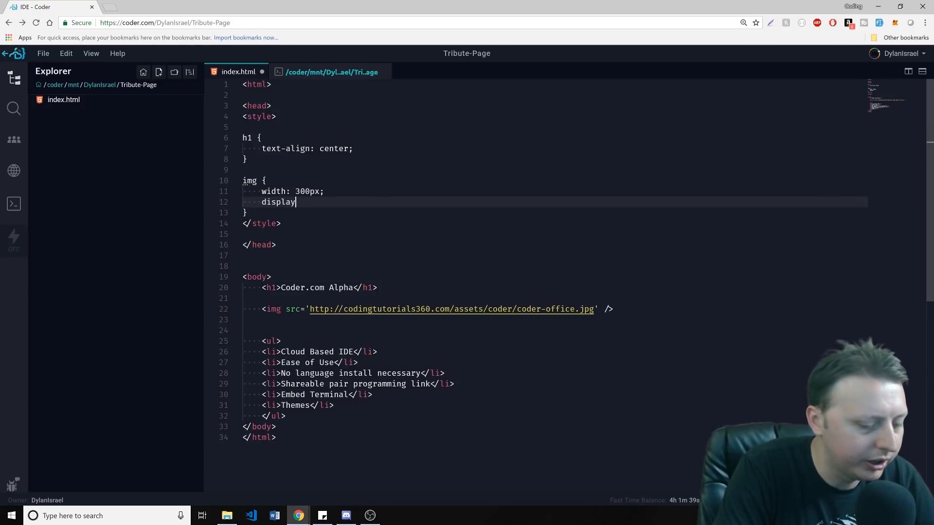
pyautogui.write(': block;')
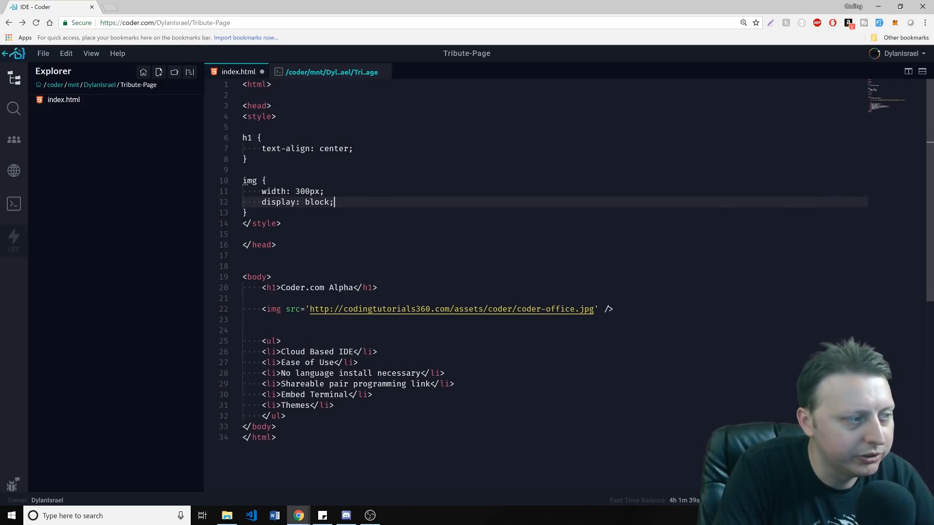
pyautogui.write('margin:')
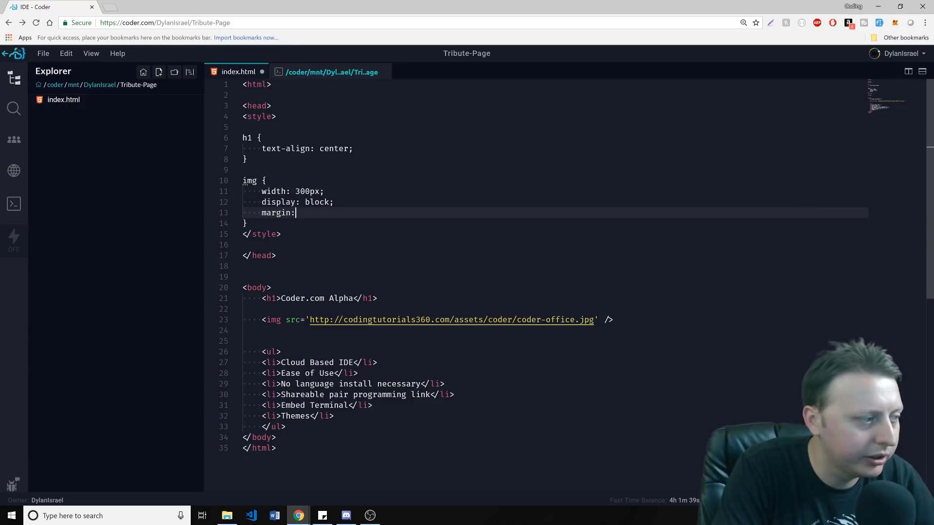
pyautogui.write('0')
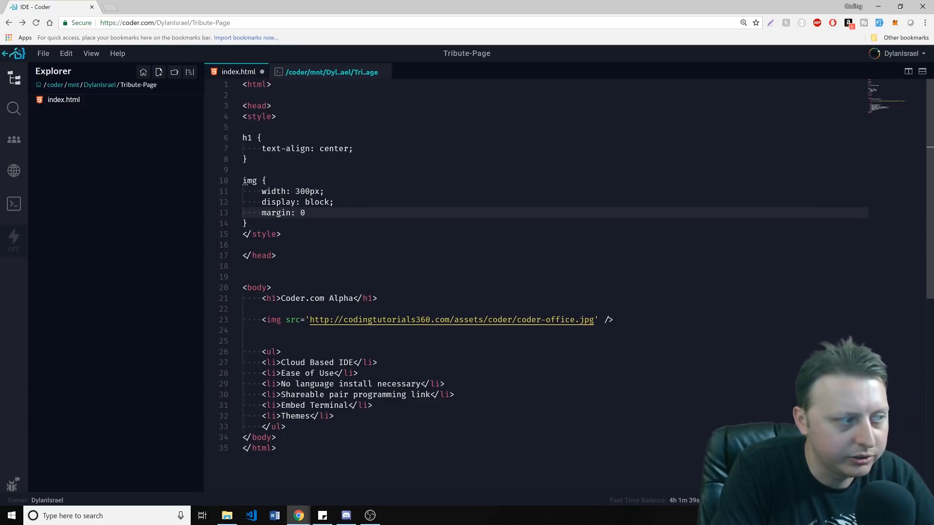
pyautogui.write('a')
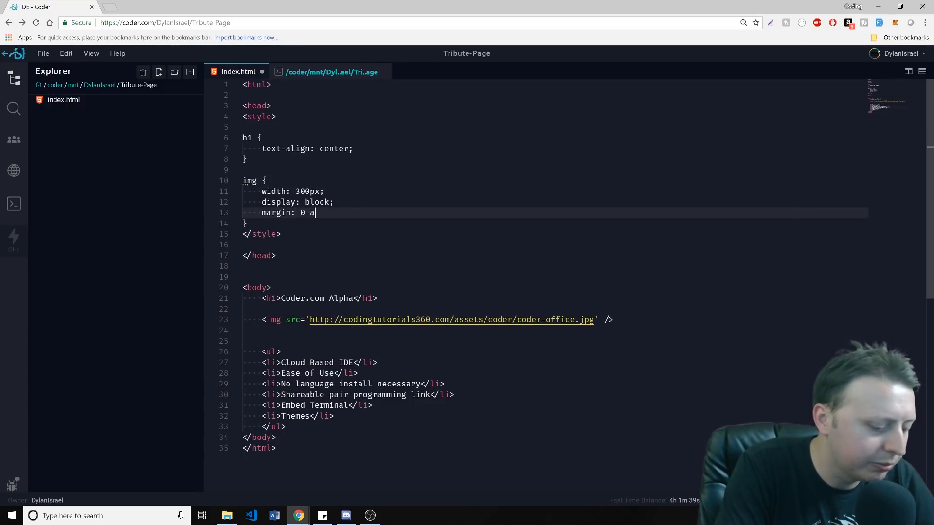
pyautogui.write('uto;')
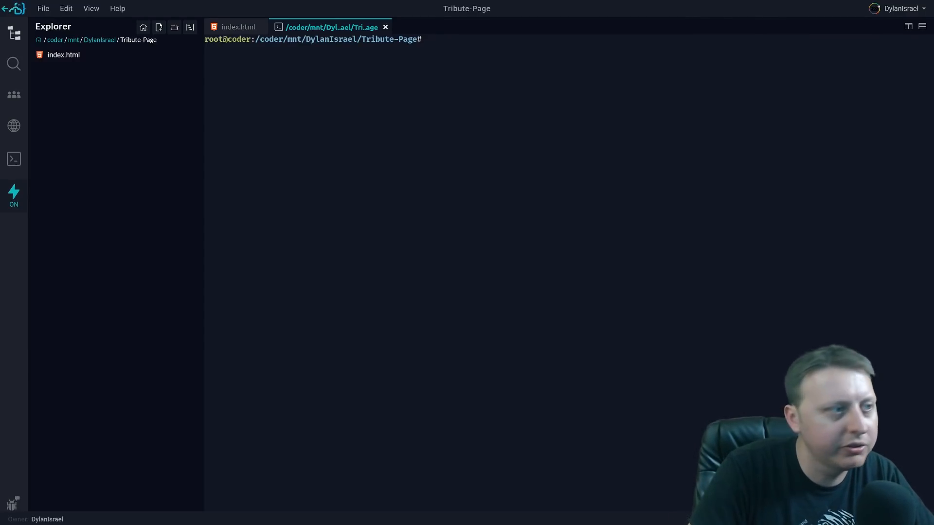
# - Run 'http-server -c-1 ./' in the terminal to serve the project without caching
pyautogui.write('http-server -c-1 ./ -c-1')
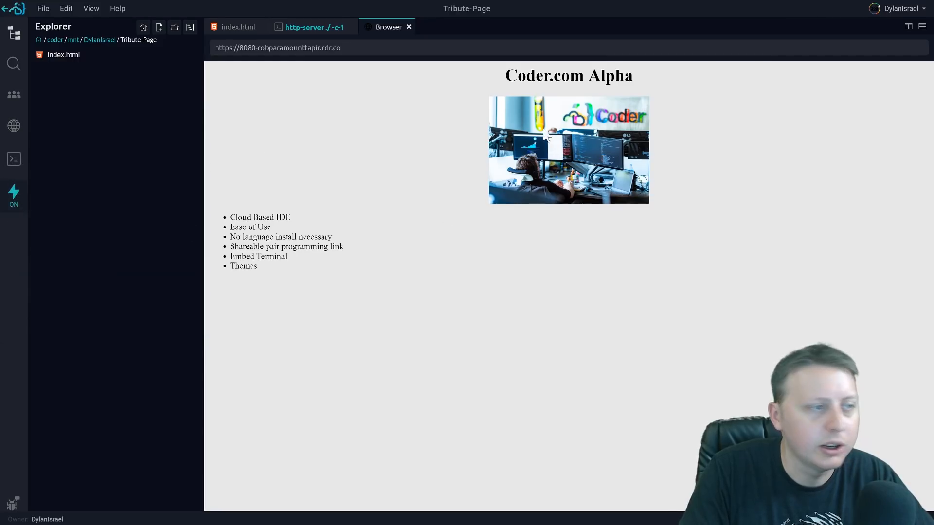
pyautogui.moveTo(580, 257)
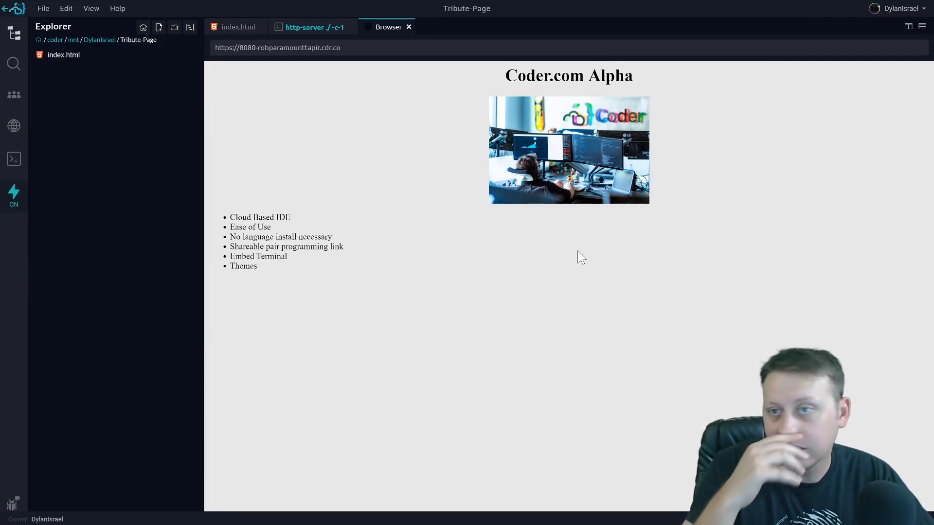
pyautogui.moveTo(589, 164)
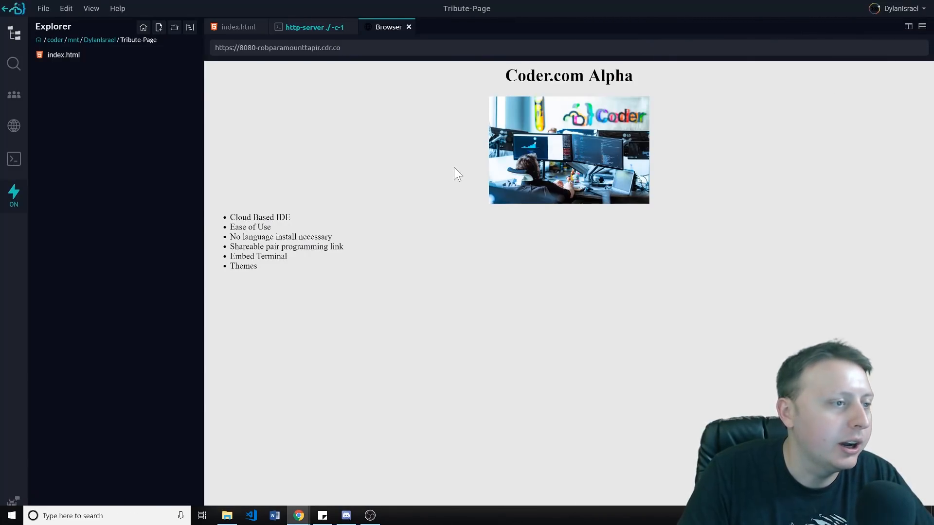
pyautogui.moveTo(470, 154)
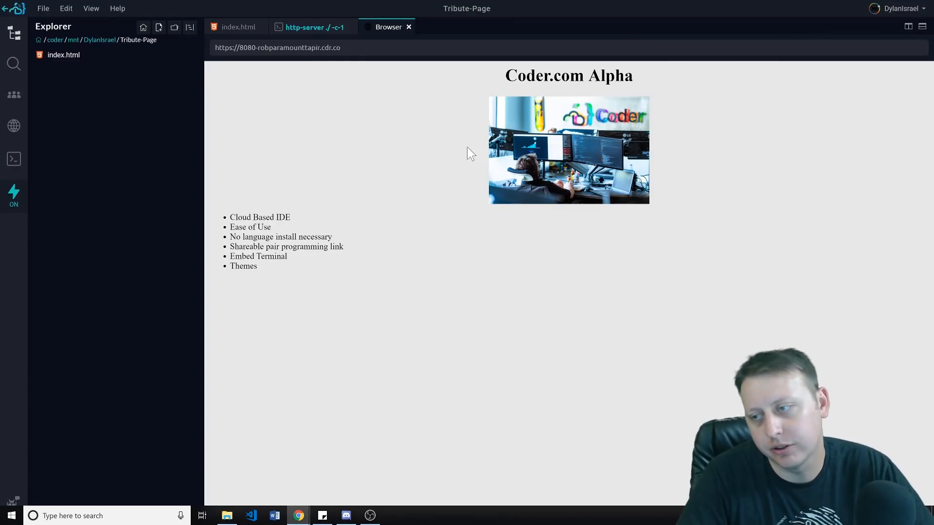
# - View the http-server request log, then switch back to the index.html editor tab
pyautogui.click(310, 27)
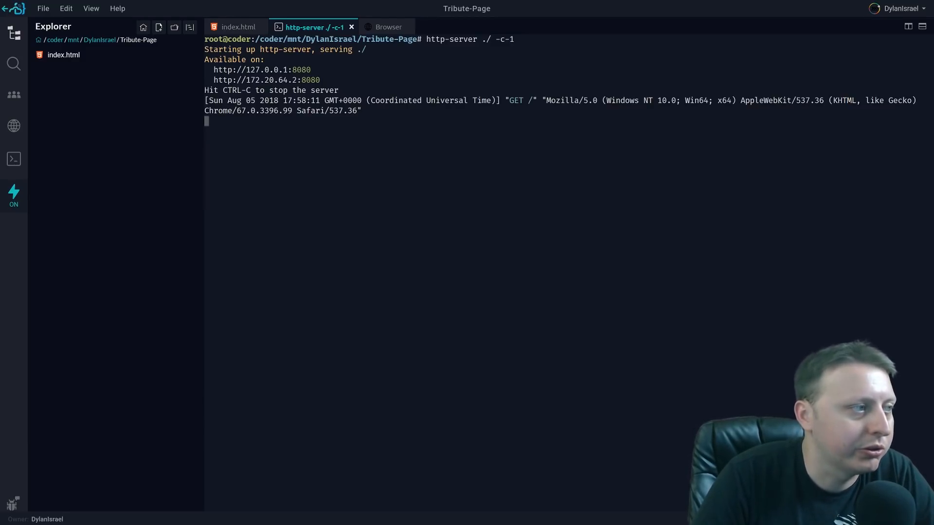
pyautogui.click(238, 27)
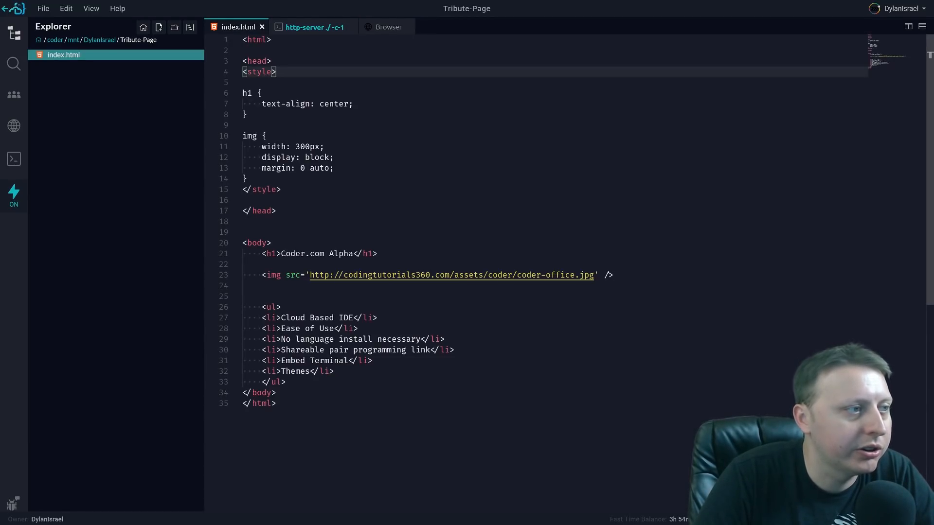